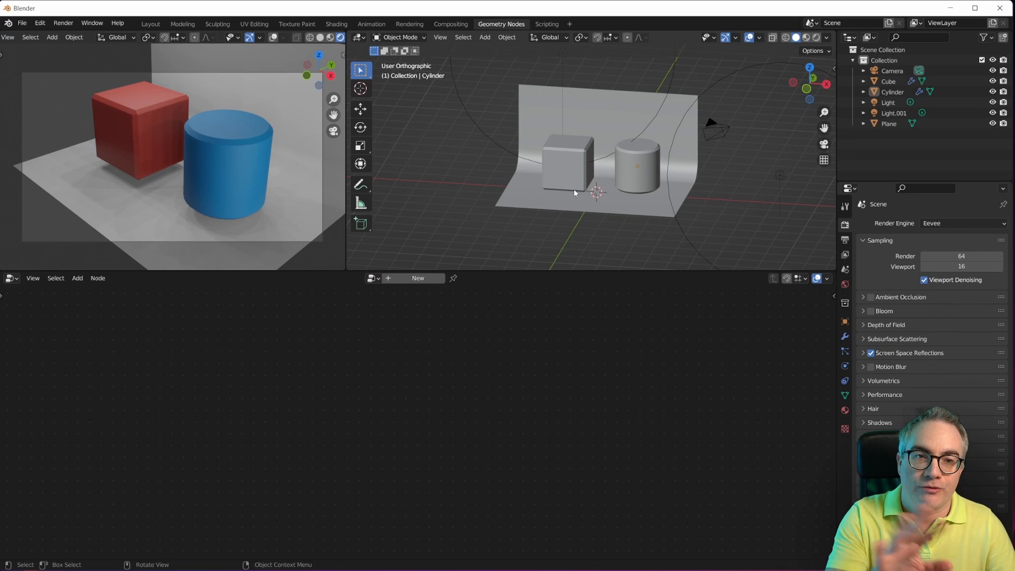
mouse_move(597, 176)
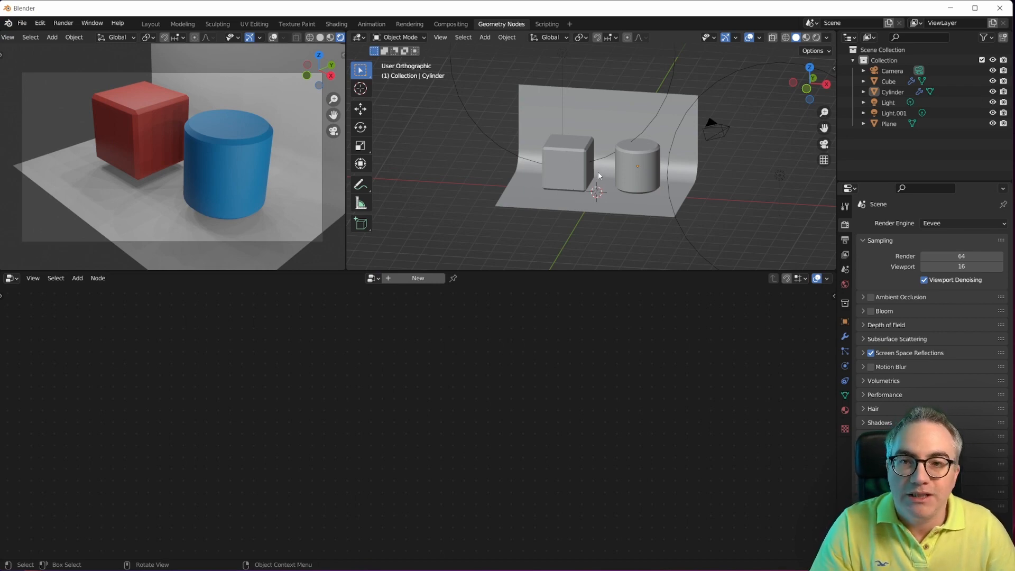
- Zoom in toward the cube and cylinder and select the curved backdrop Plane
left_click_drag(596, 162, 547, 155)
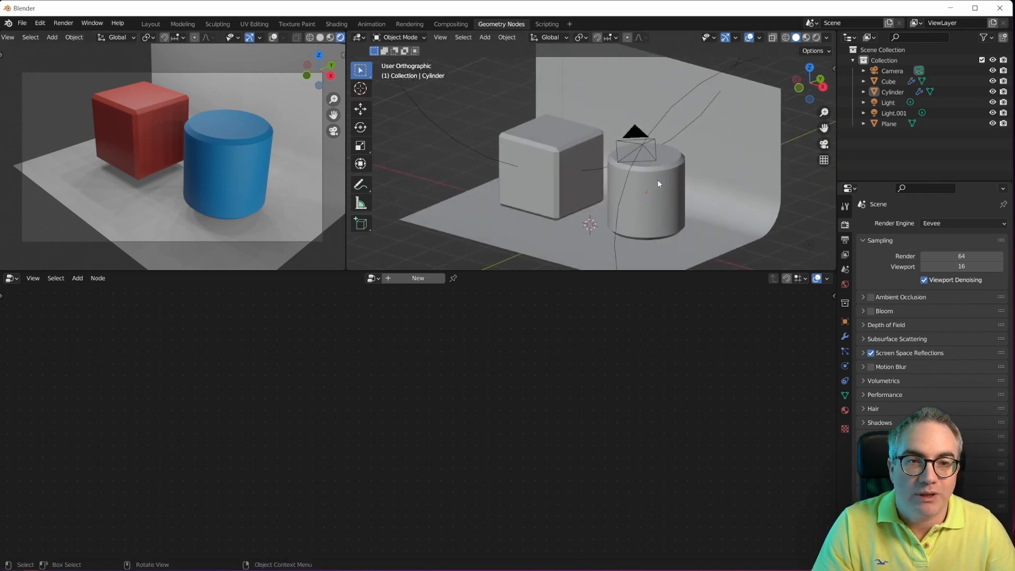
mouse_move(649, 187)
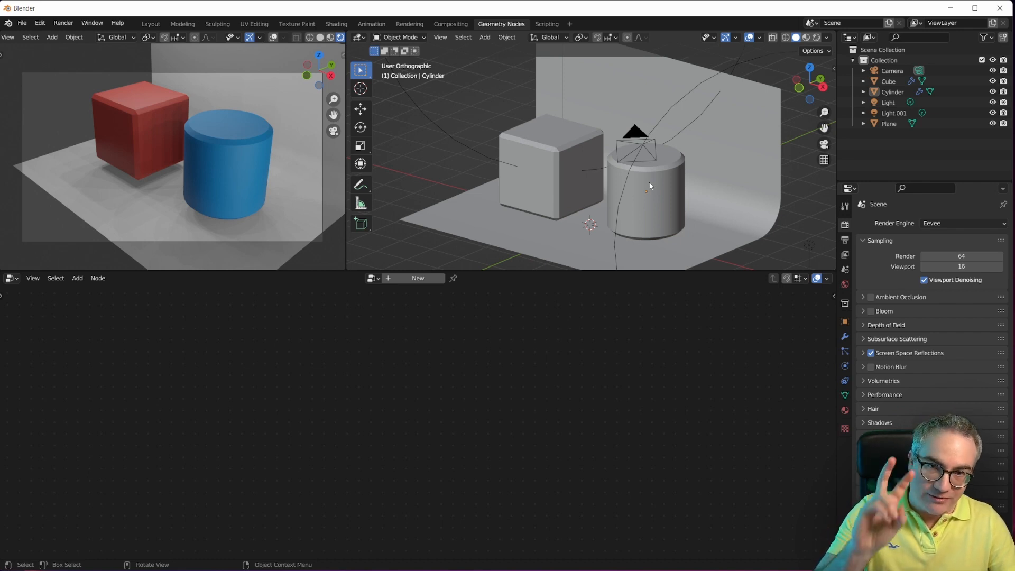
mouse_move(643, 192)
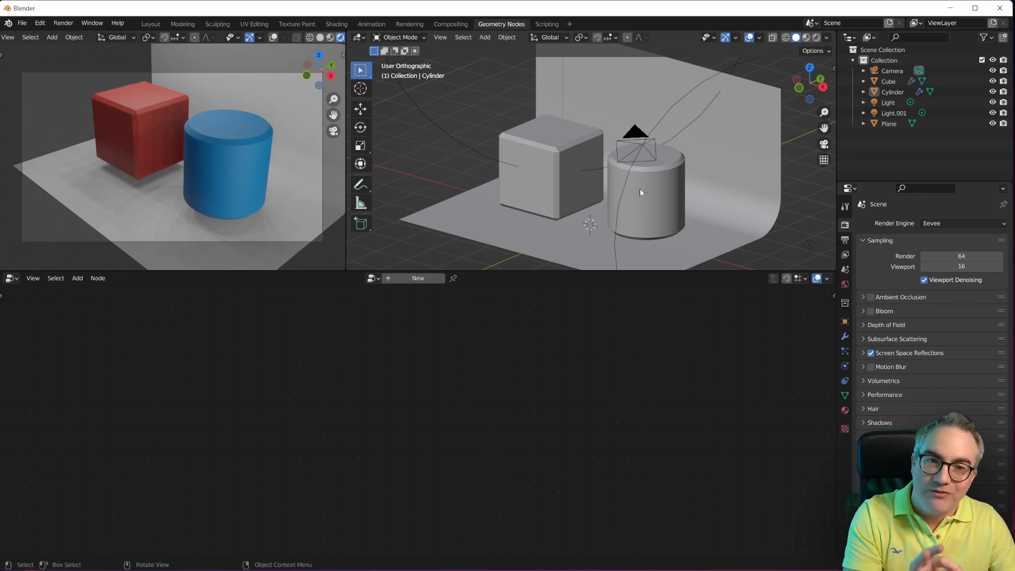
left_click(551, 168)
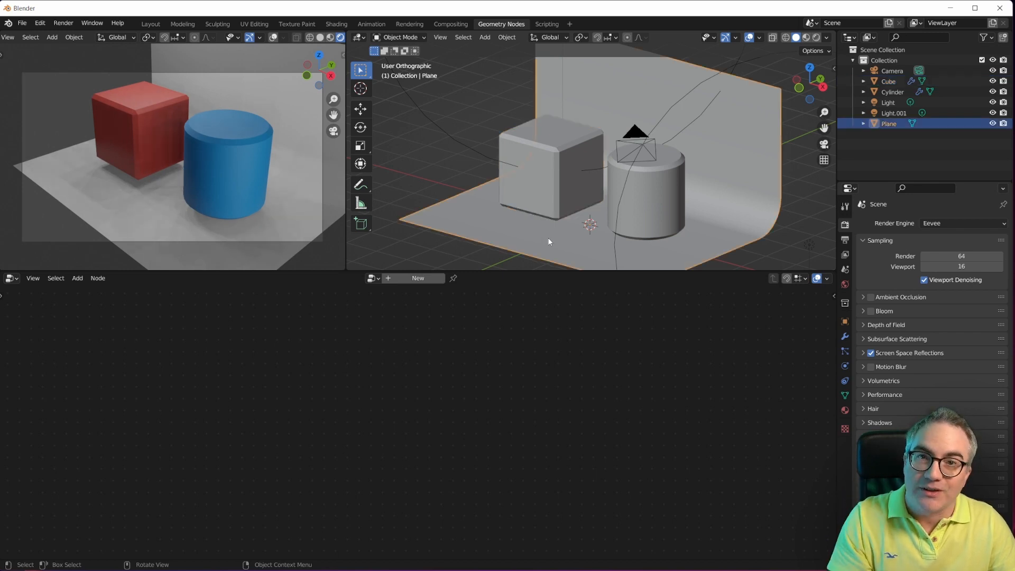
left_click(648, 194)
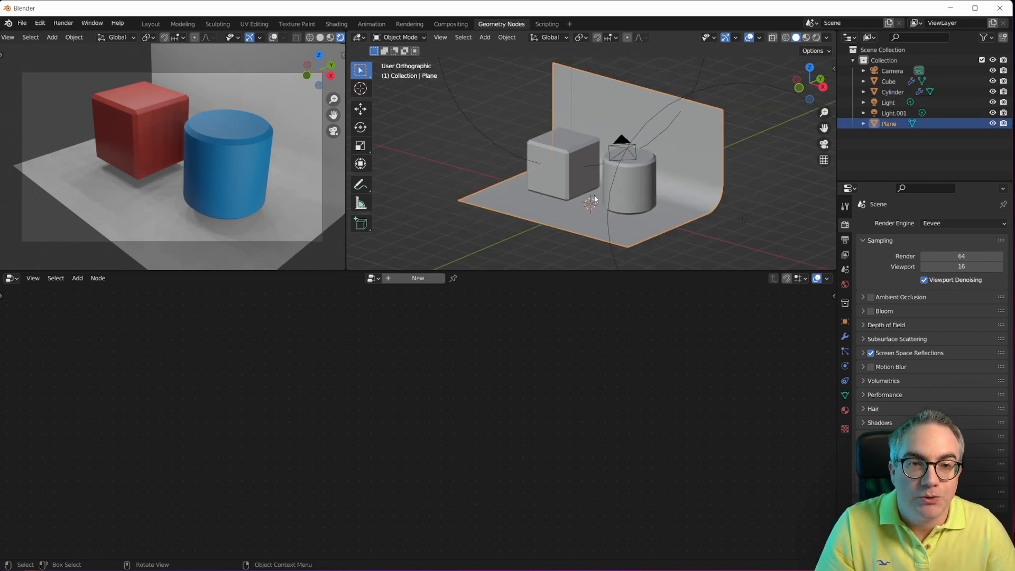
- Add many loop cuts to the backdrop mesh in Edit Mode, then return to Object Mode
key("Tab")
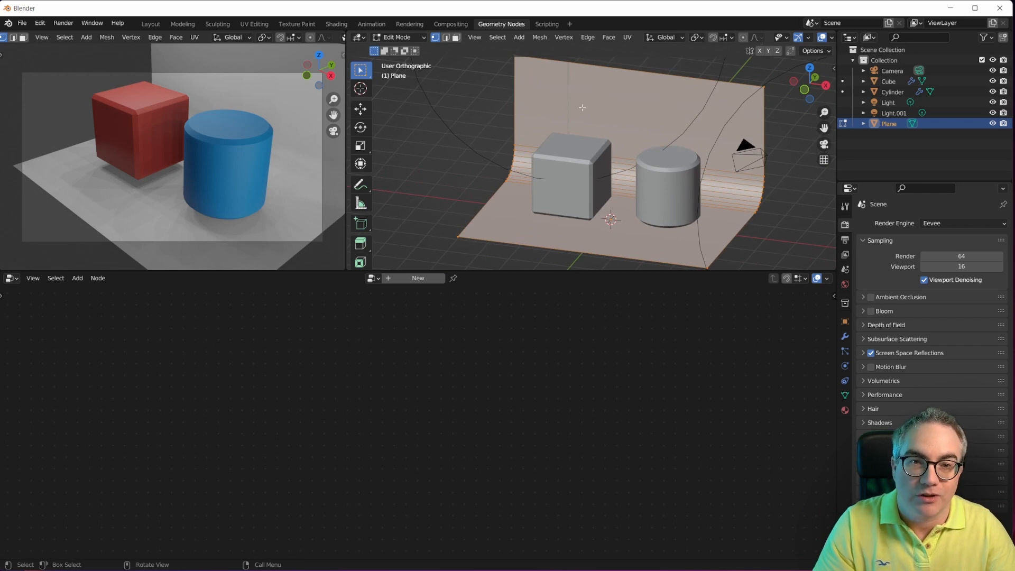
key("ctrl+r")
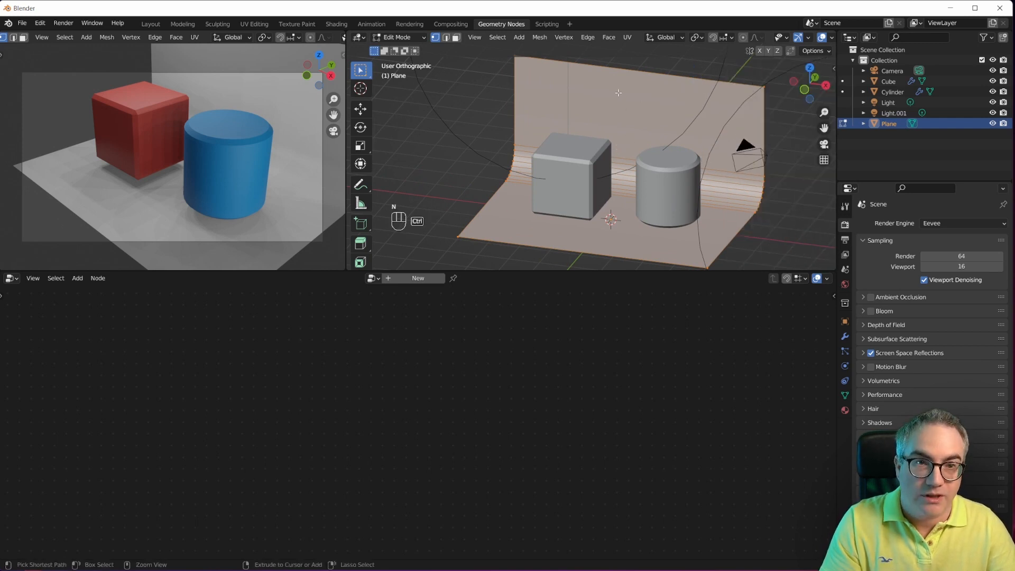
key("ctrl+r")
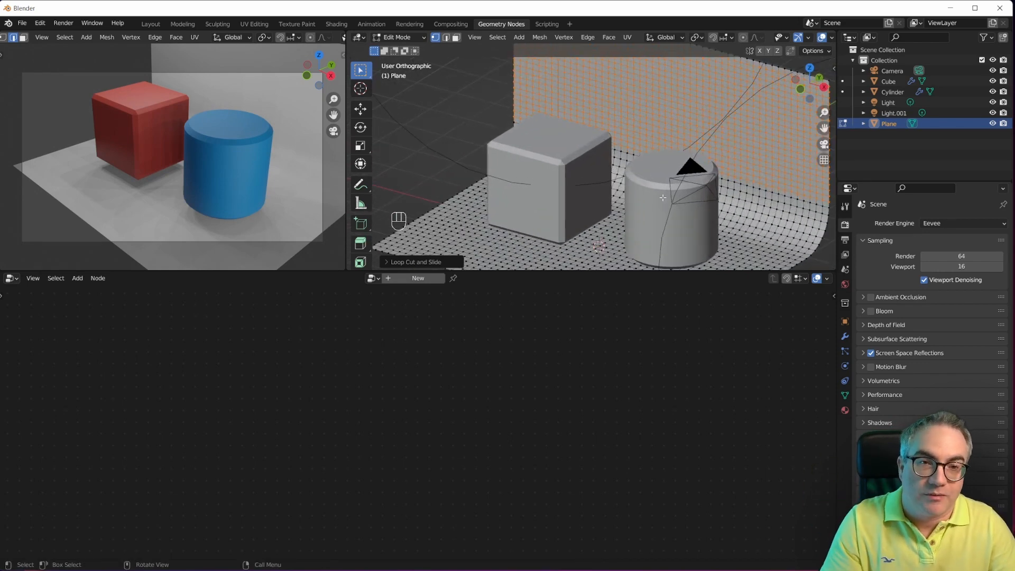
key("Tab")
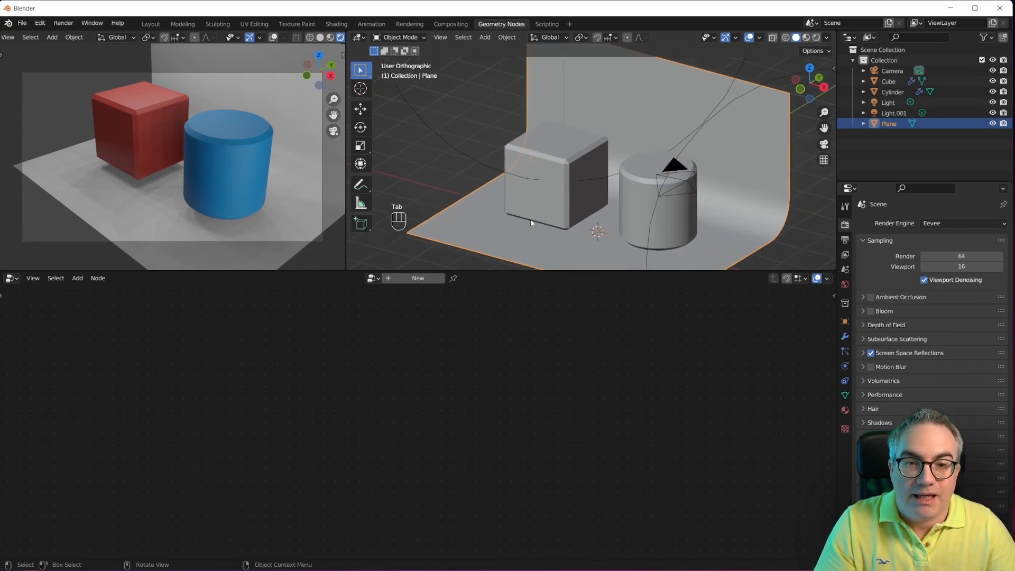
- Create a new geometry node tree on the backdrop and add a Geometry Proximity node
left_click(418, 278)
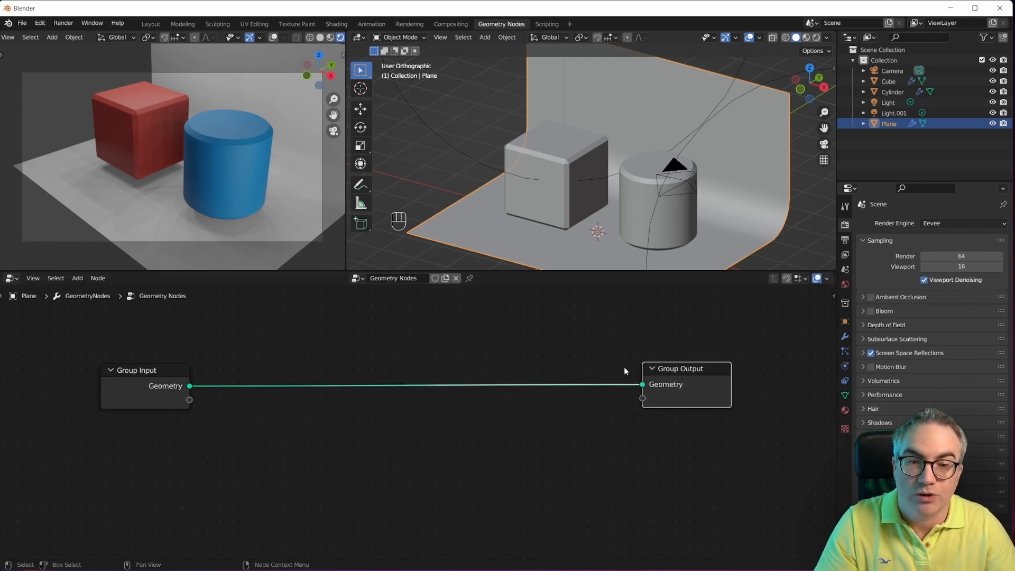
mouse_move(537, 312)
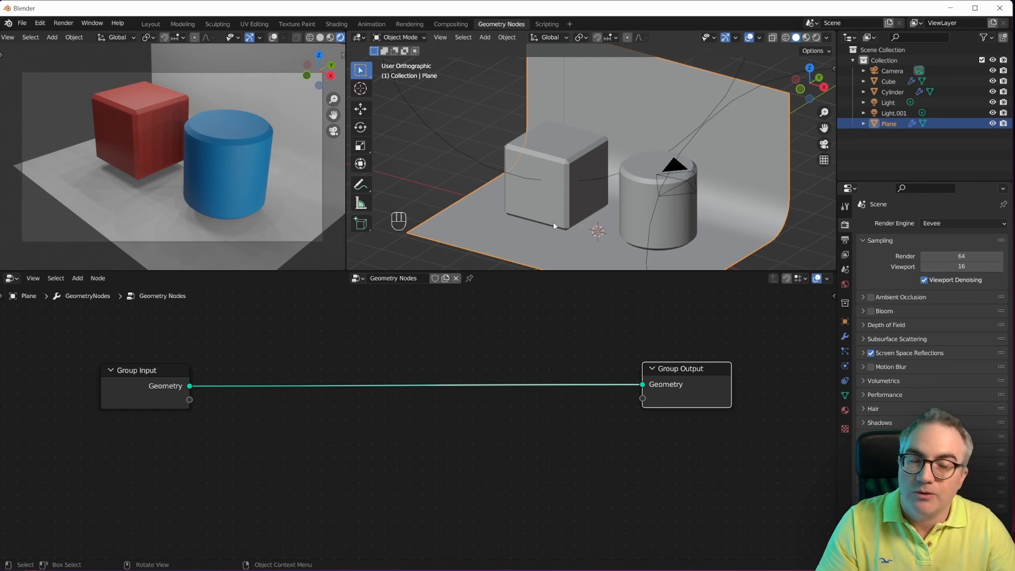
mouse_move(600, 194)
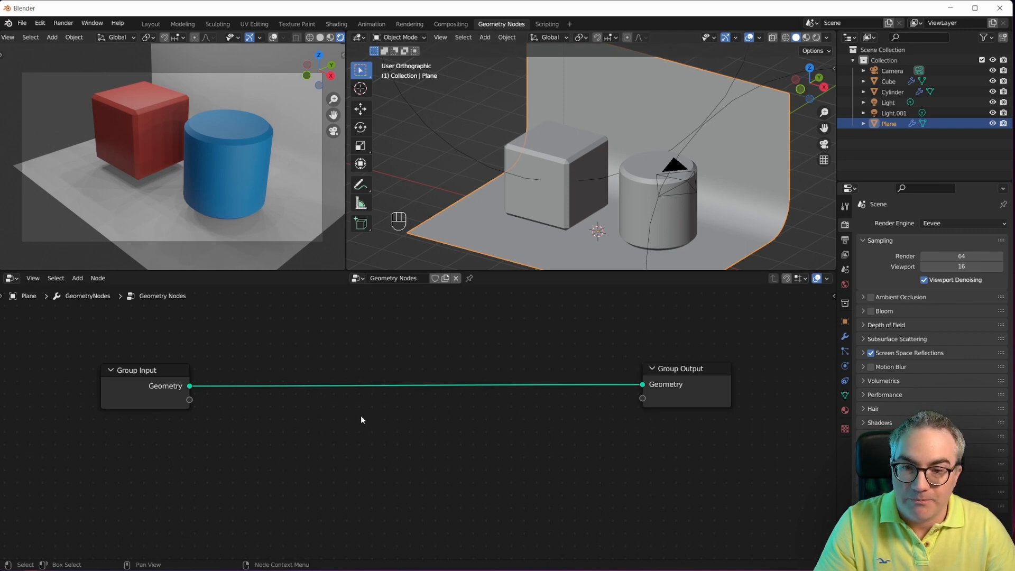
type("pro")
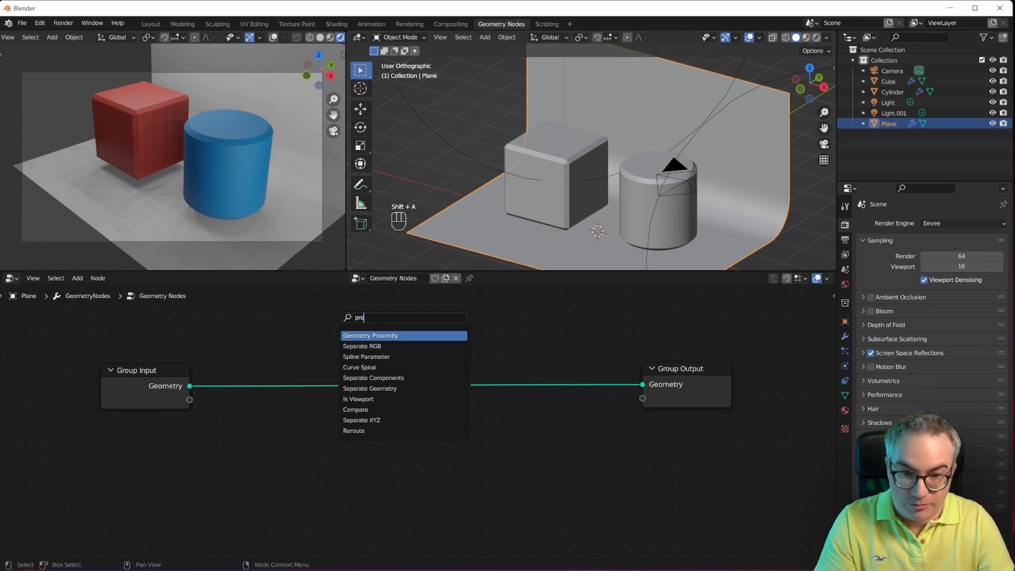
left_click(370, 335)
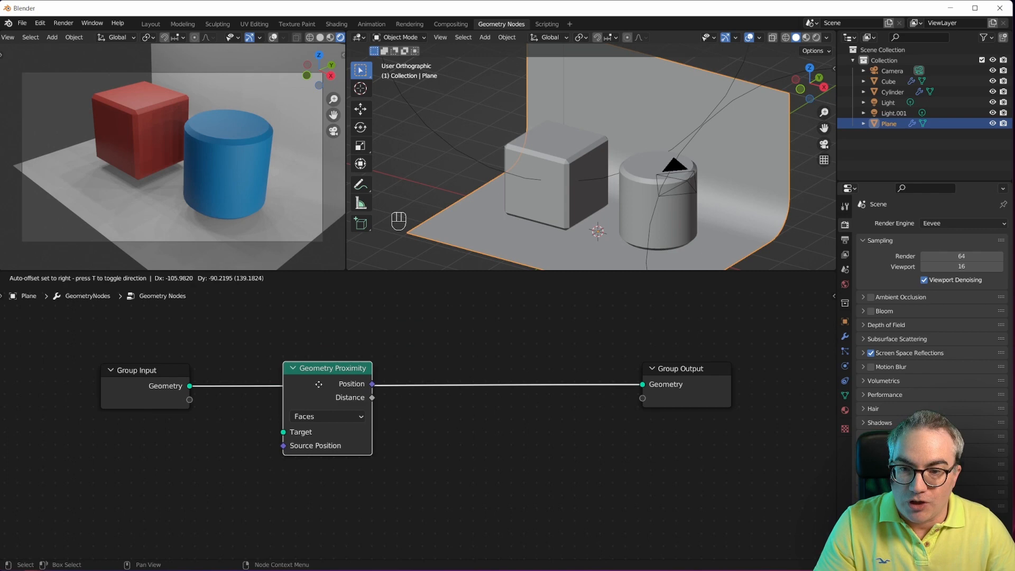
key("shift+a")
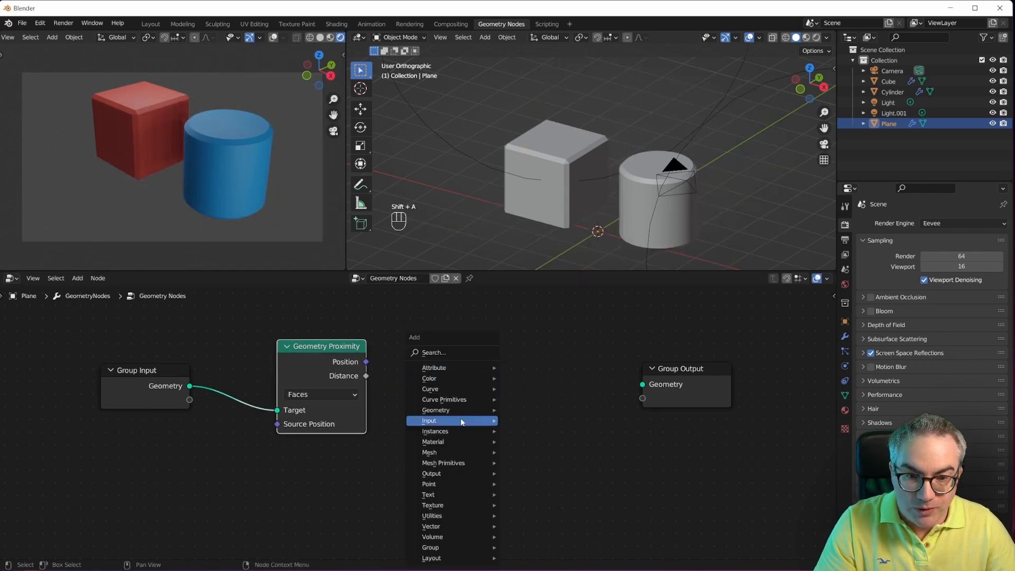
mouse_move(436, 410)
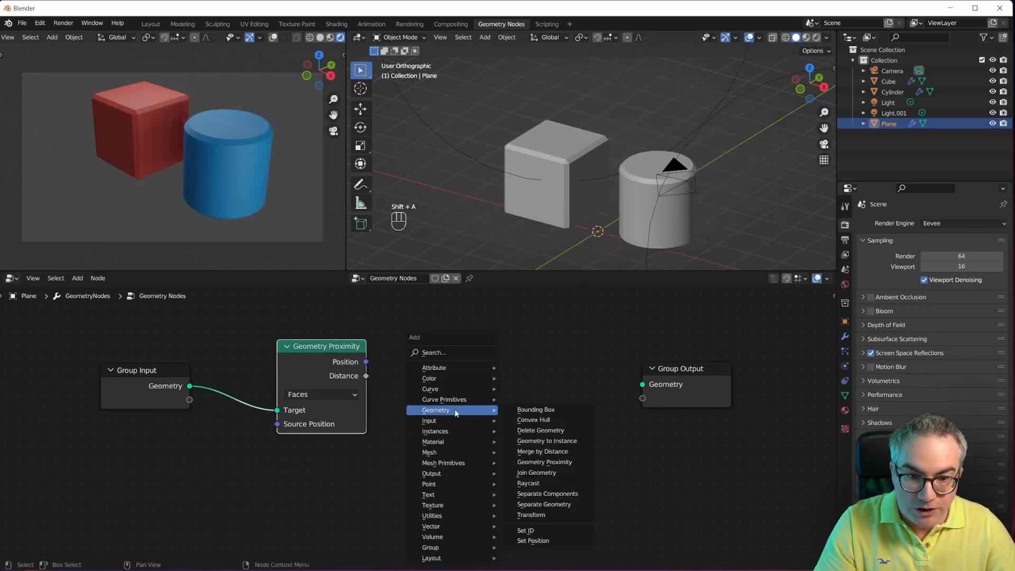
mouse_move(544, 462)
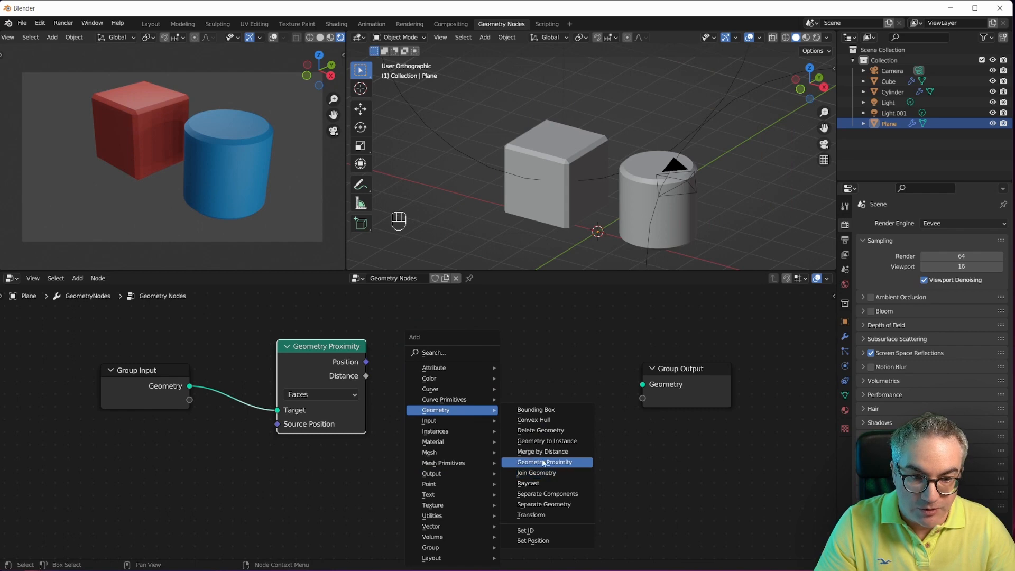
left_click(545, 462)
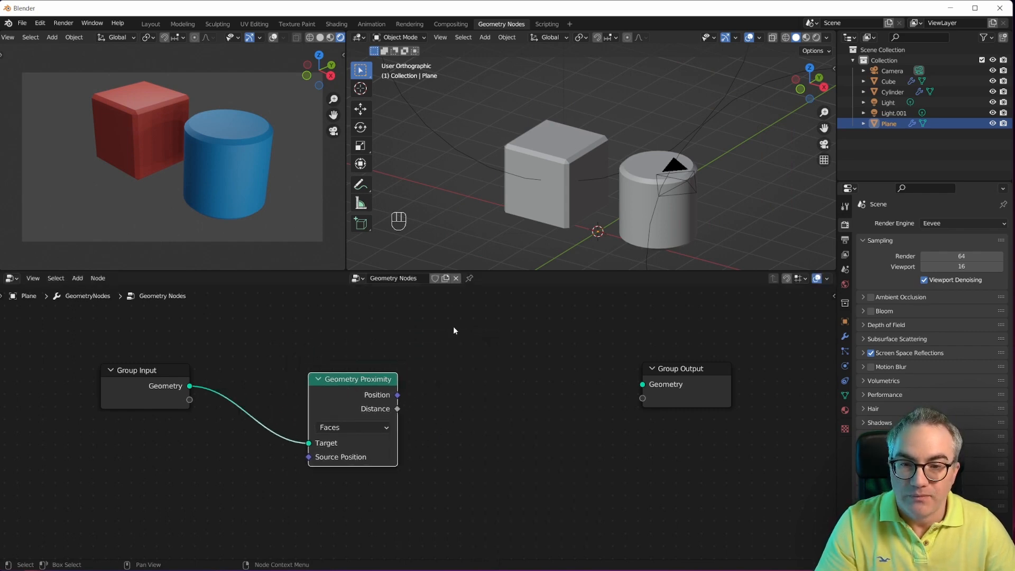
key("shift+a")
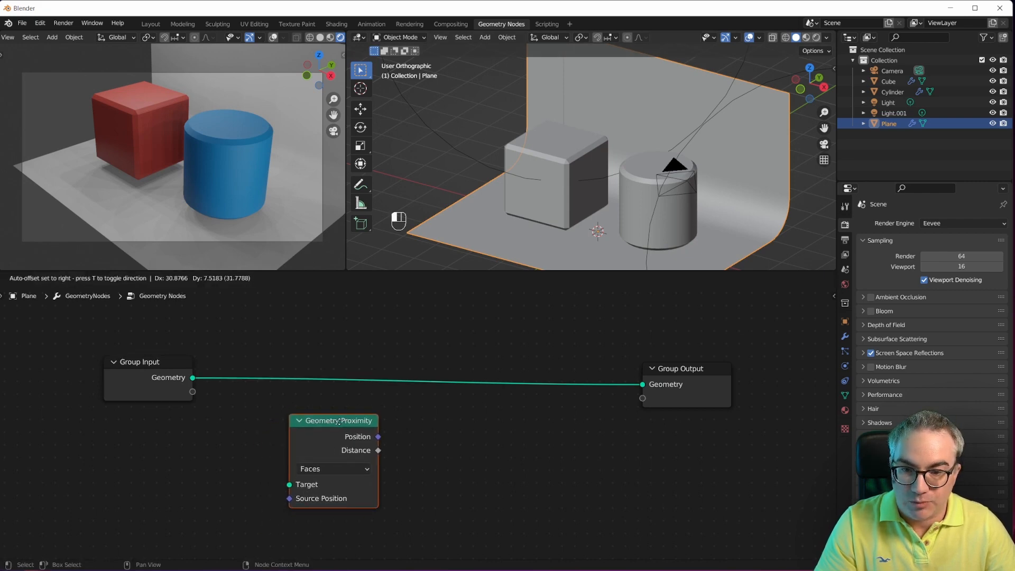
- Feed the Cube's Object Info geometry into the proximity Target and link Distance to Group Output
left_click_drag(333, 420, 355, 419)
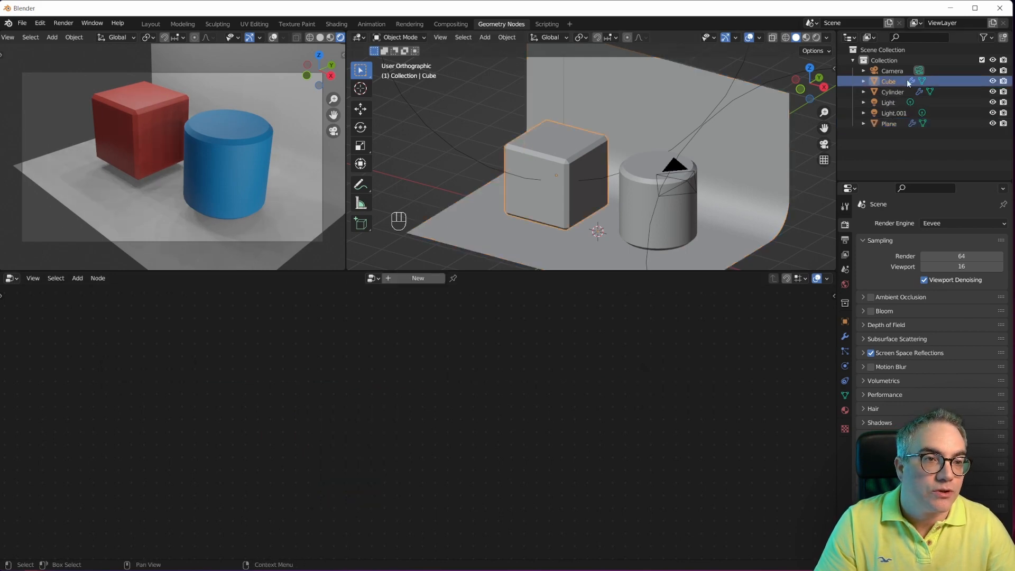
left_click(889, 123)
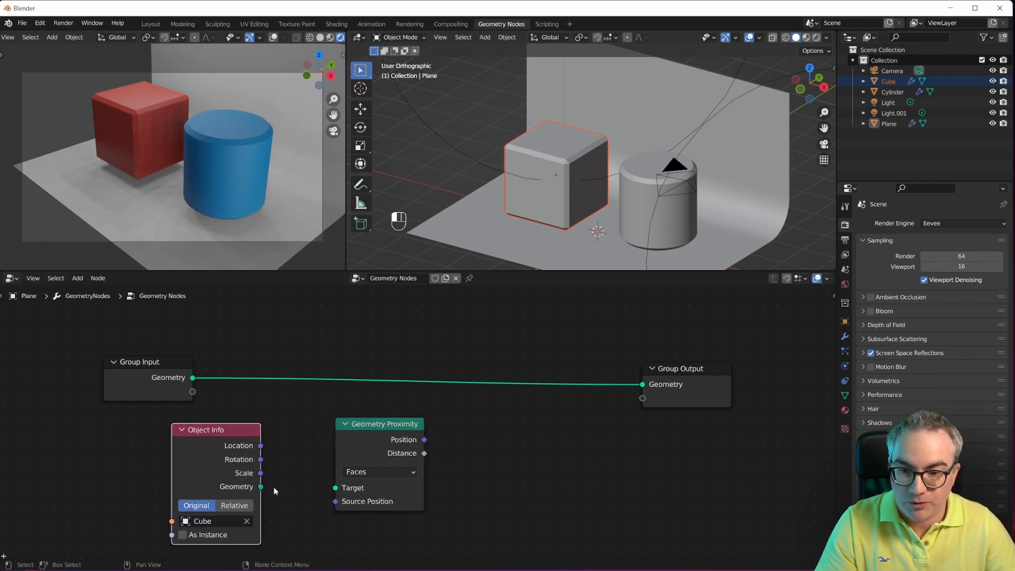
left_click_drag(260, 487, 335, 487)
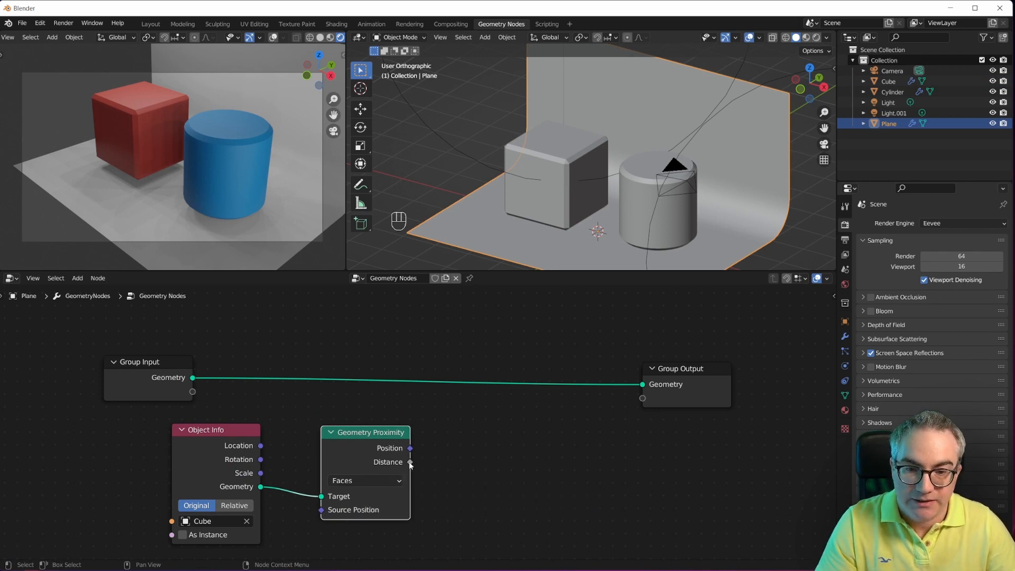
left_click_drag(409, 462, 562, 407)
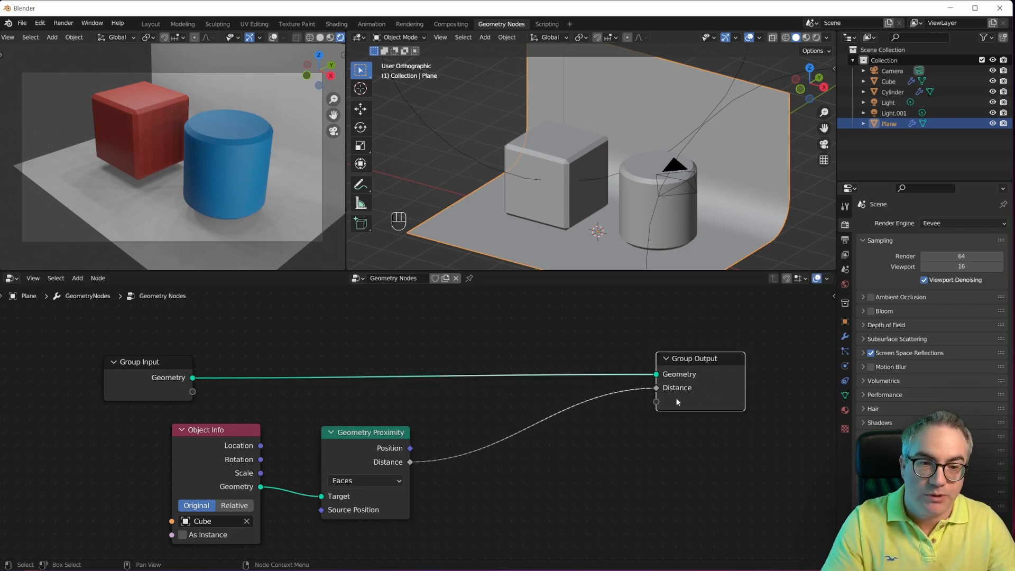
- Name the modifier's Distance output attribute 'AO'
left_click(845, 336)
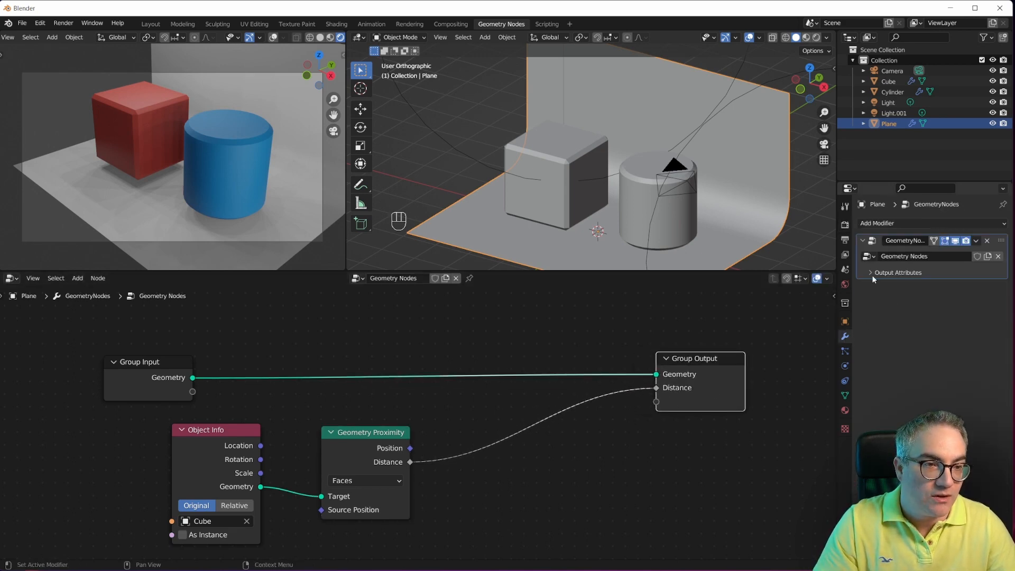
left_click(871, 273)
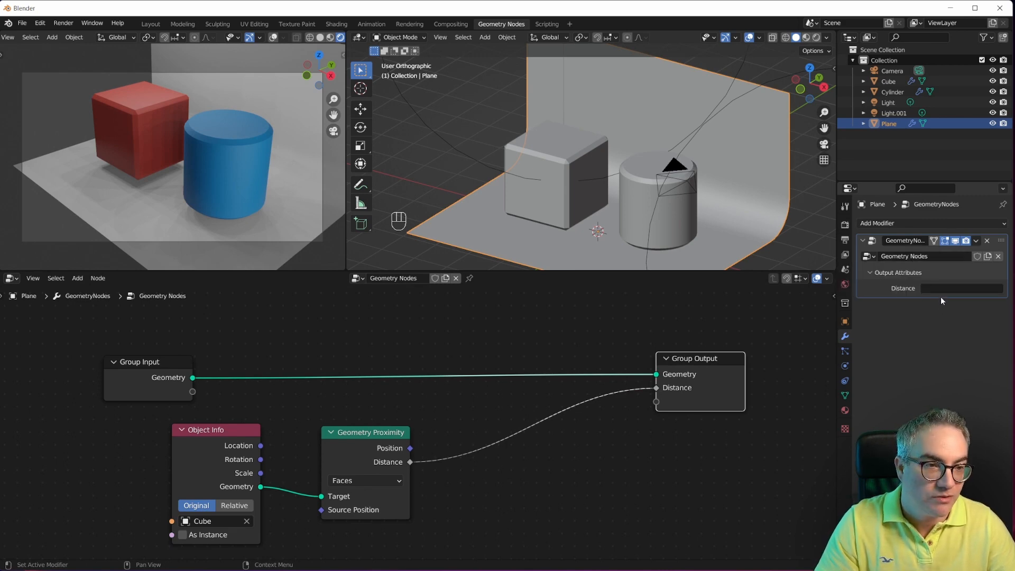
type("AO")
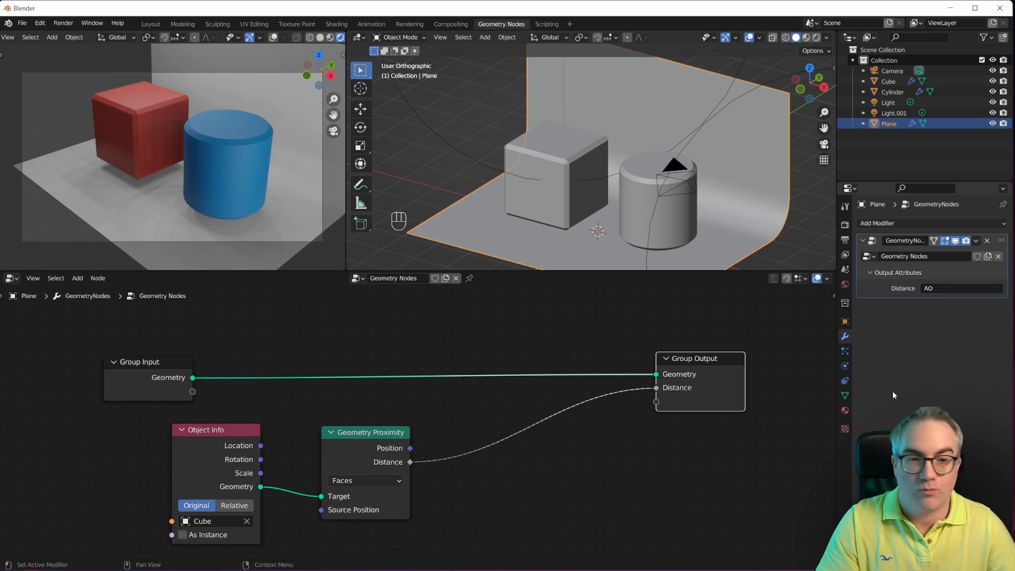
mouse_move(896, 392)
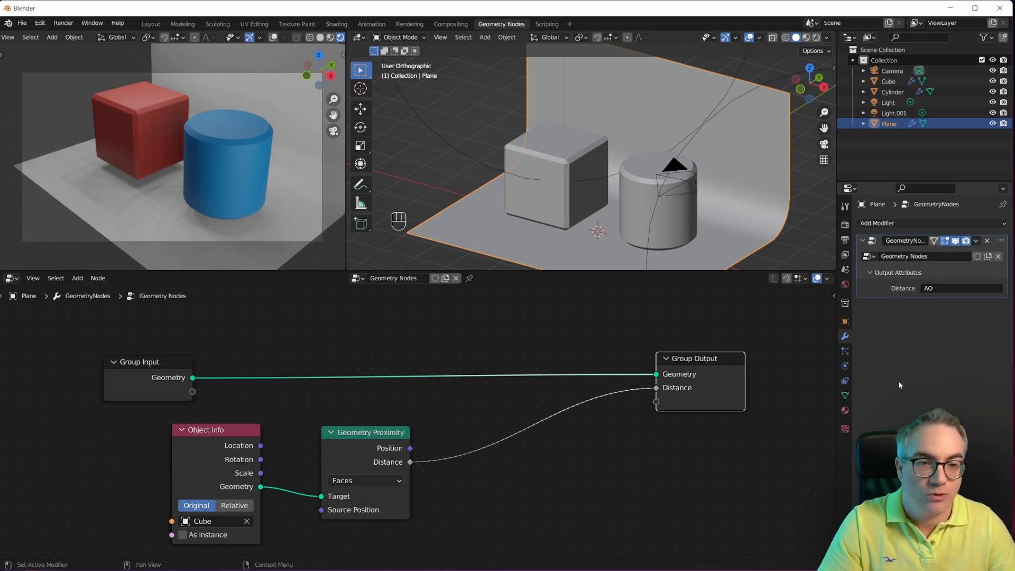
left_click(336, 24)
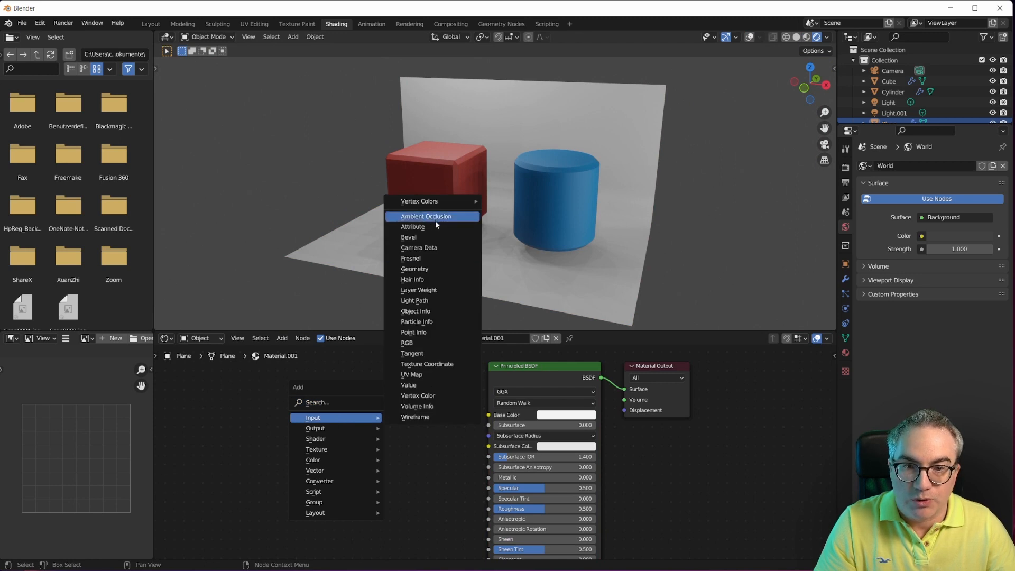
- Connect an Attribute node reading 'AO' to the backdrop's Base Color and inspect the darkening
left_click(412, 227)
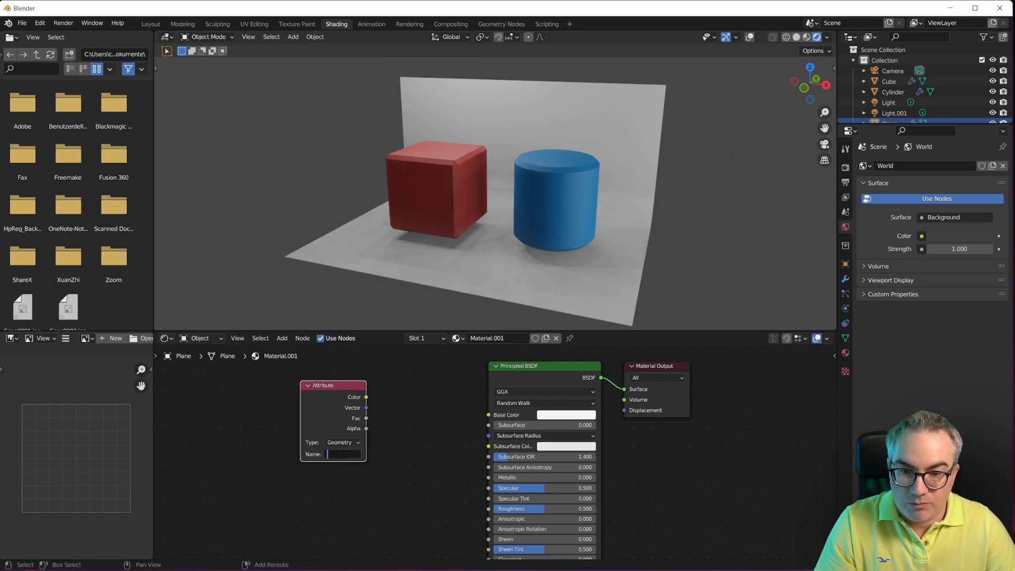
type("AO")
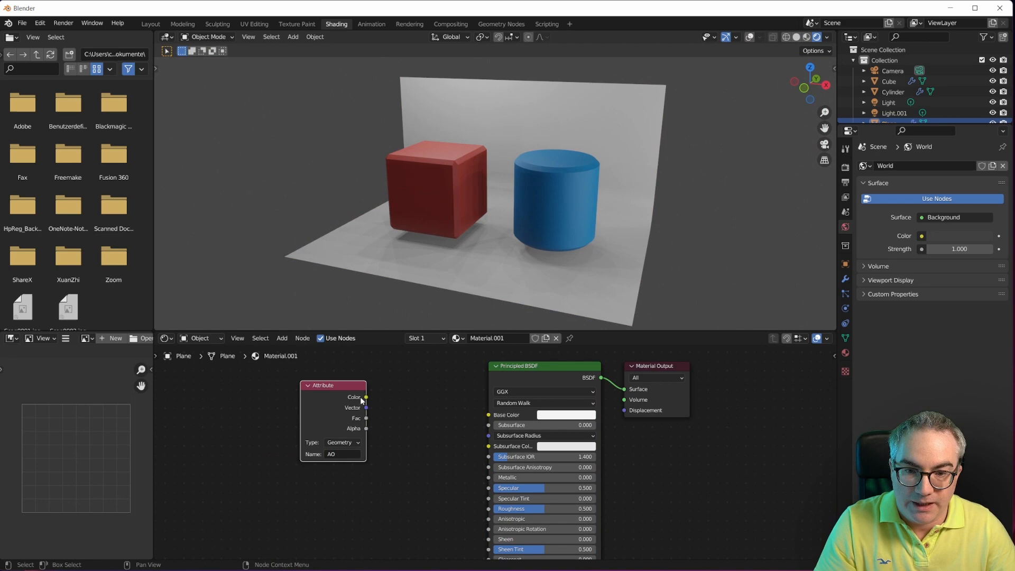
left_click_drag(366, 397, 489, 415)
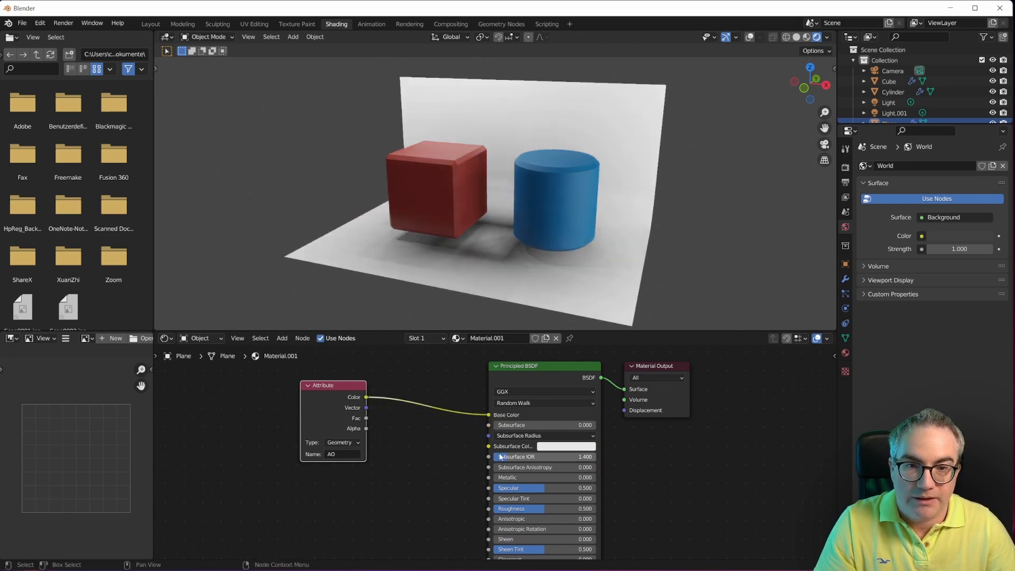
left_click_drag(498, 194, 482, 283)
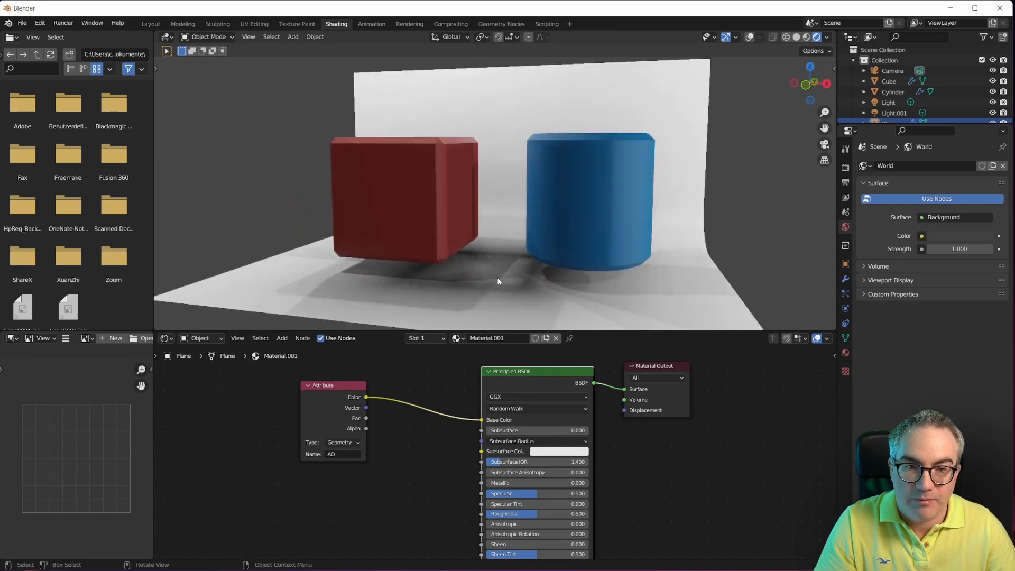
left_click(500, 23)
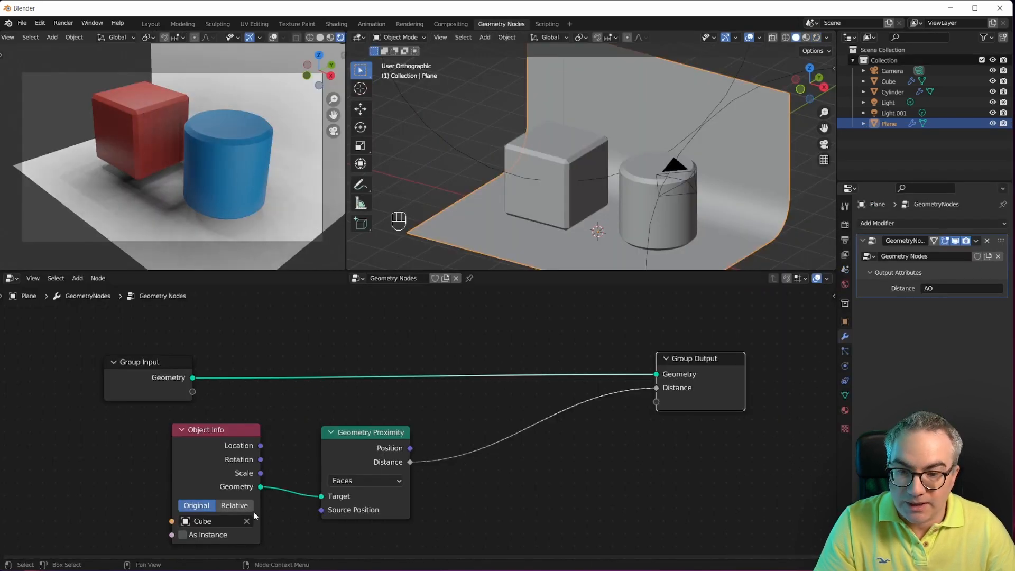
- Set the Cube's Object Info node to Relative transform
left_click(234, 505)
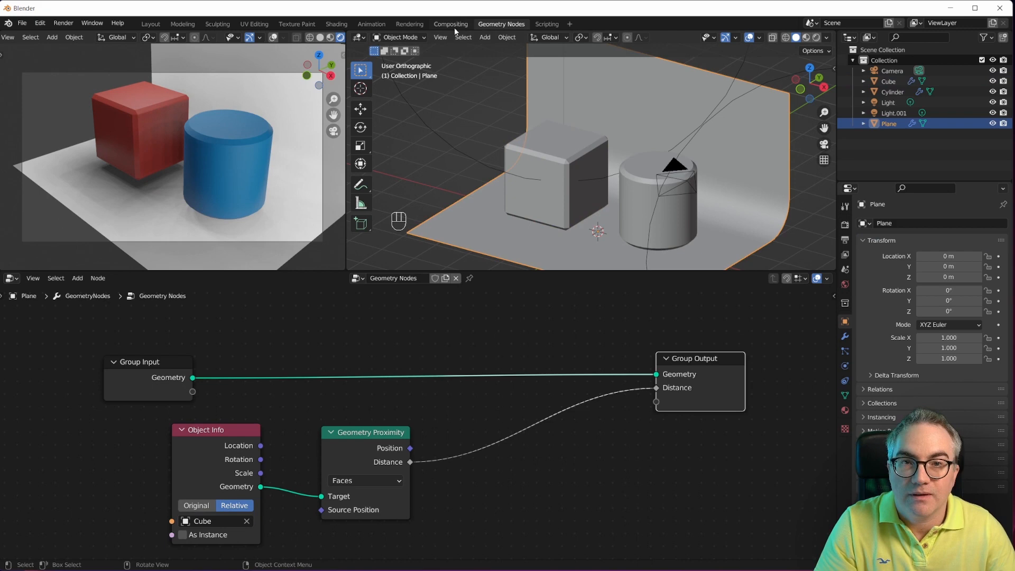
left_click(335, 23)
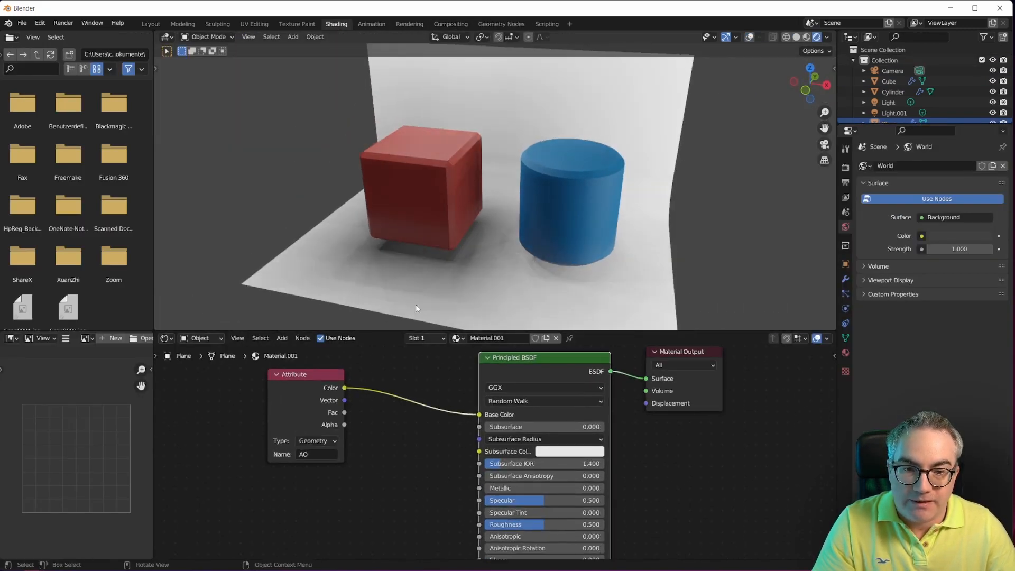
- Spread the Attribute and Principled BSDF nodes apart in the Shader Editor
left_click_drag(305, 374, 267, 378)
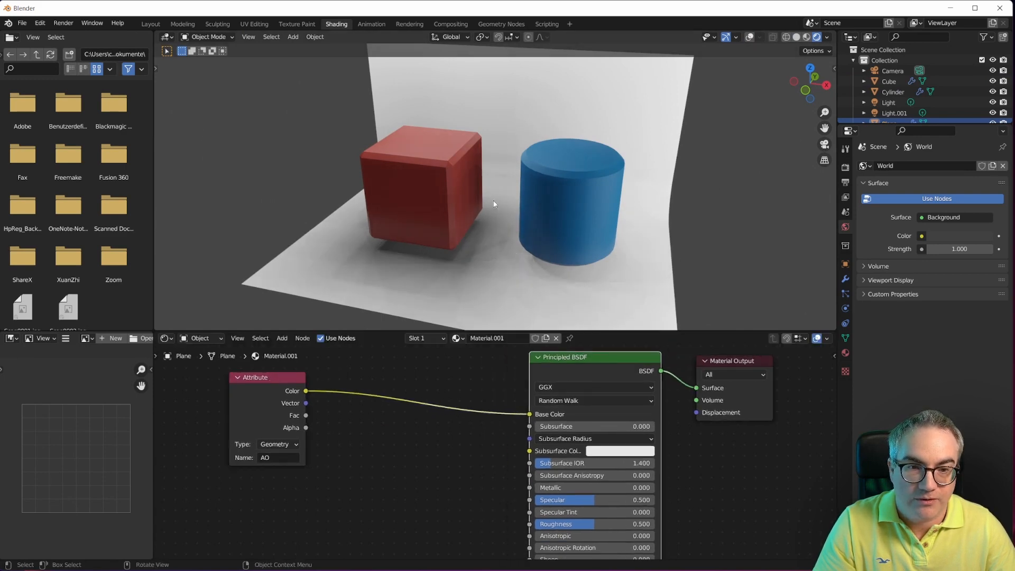
mouse_move(704, 128)
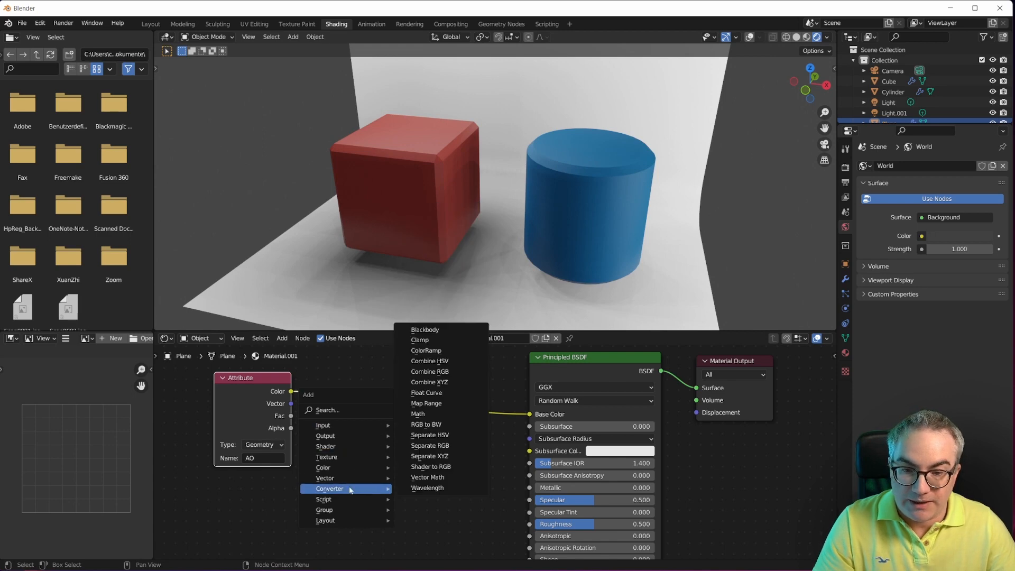
- Insert a ColorRamp on AO with a green stop and shift that stop right
left_click(426, 350)
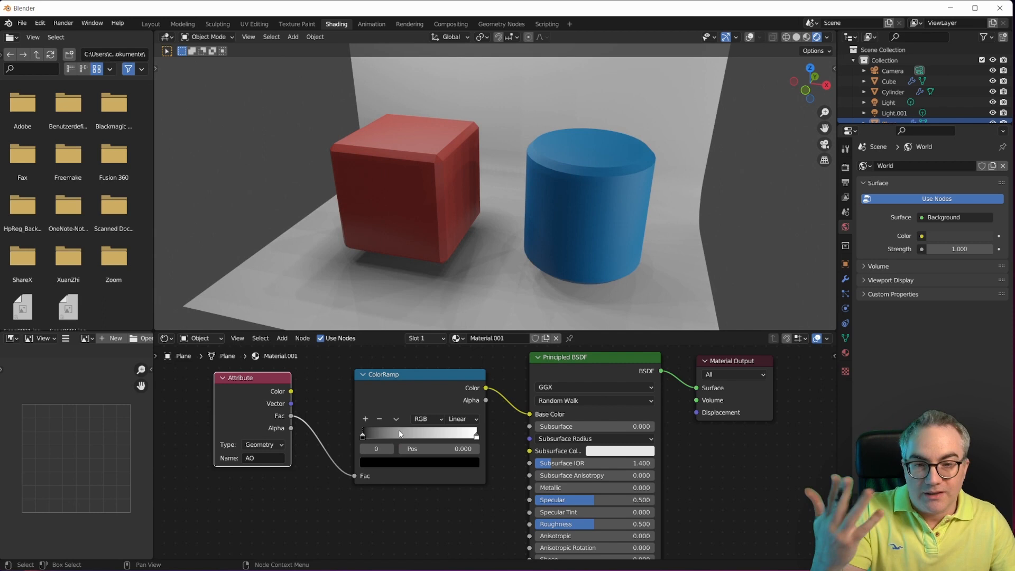
mouse_move(426, 401)
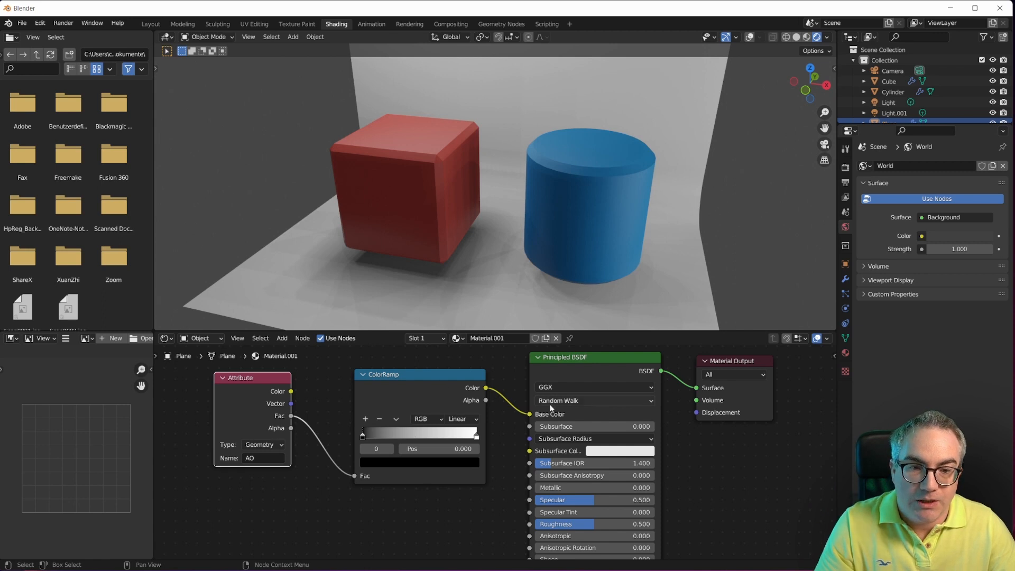
mouse_move(409, 443)
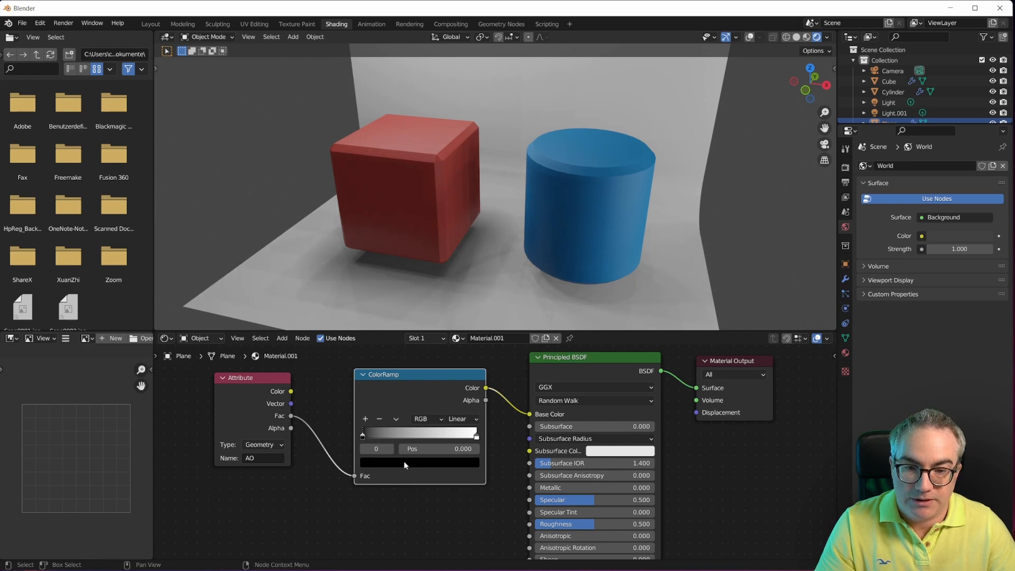
left_click(418, 461)
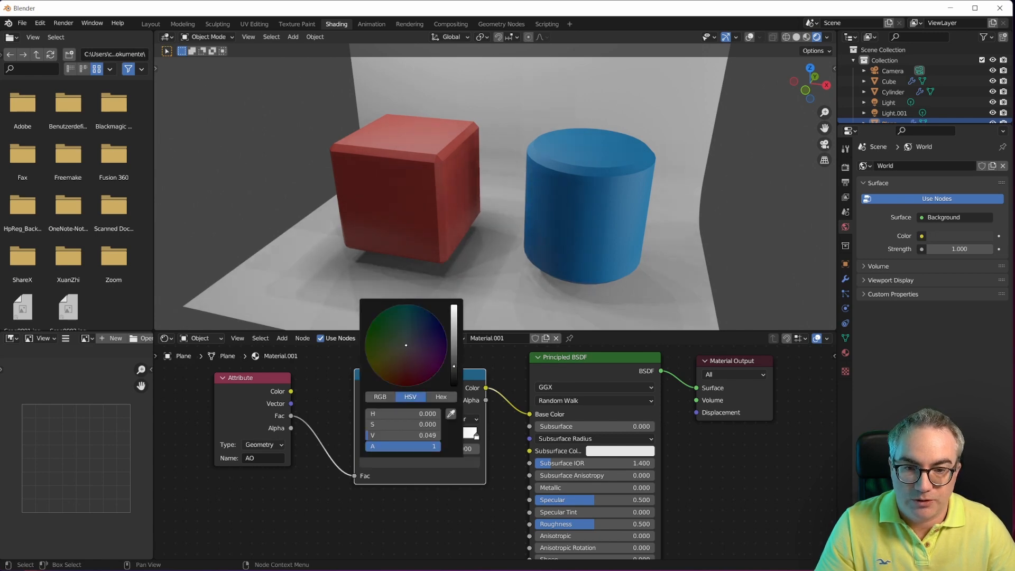
left_click(389, 322)
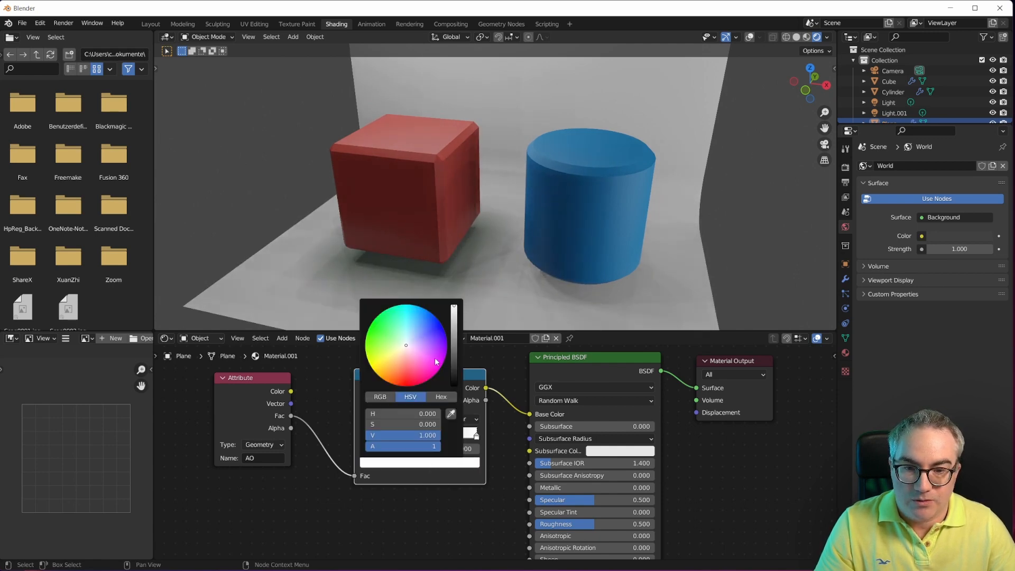
left_click(381, 363)
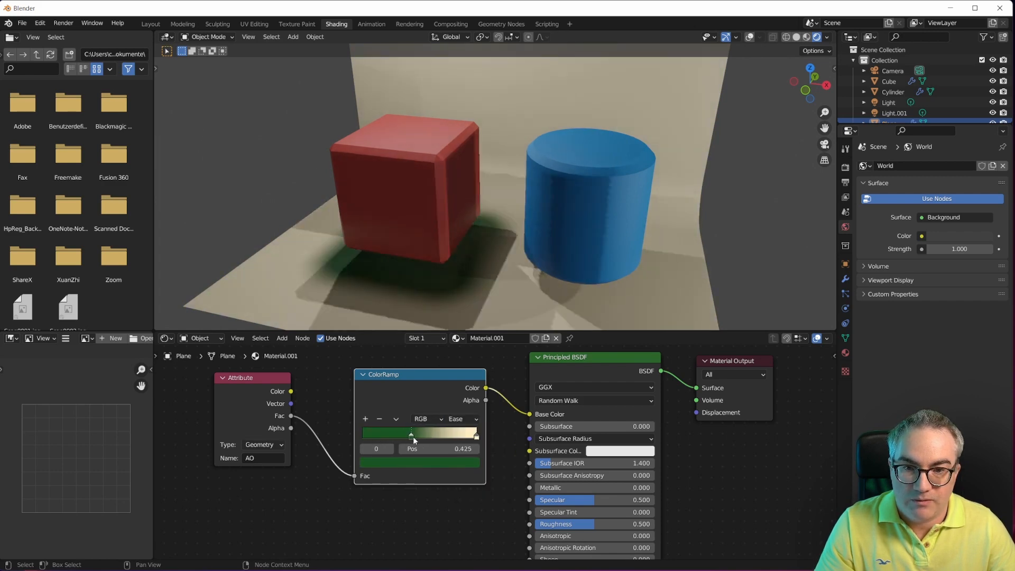
left_click_drag(411, 433, 423, 433)
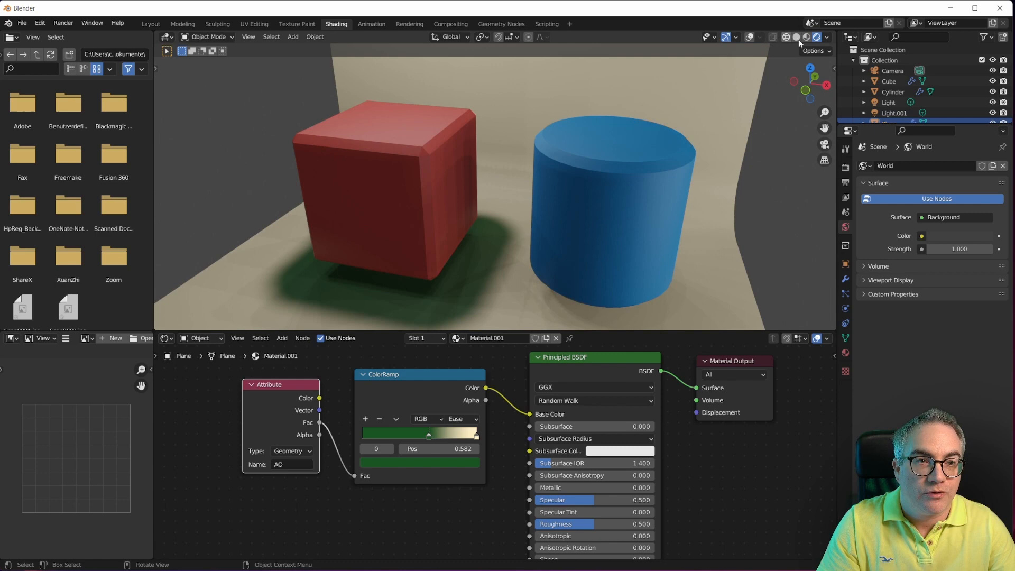
- Check the wireframe, then pull the green ramp stop left to about 0.345
left_click(774, 37)
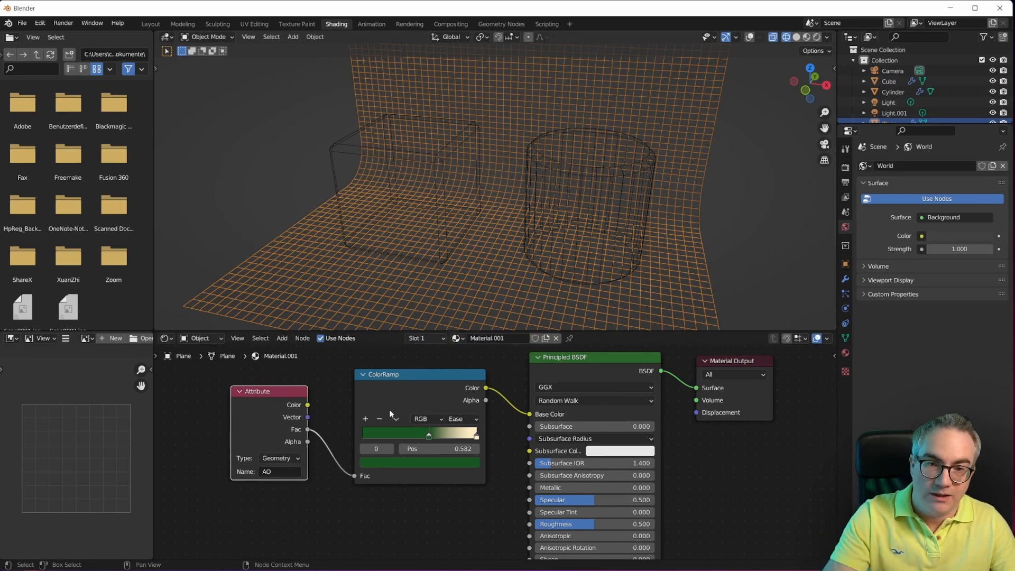
mouse_move(449, 285)
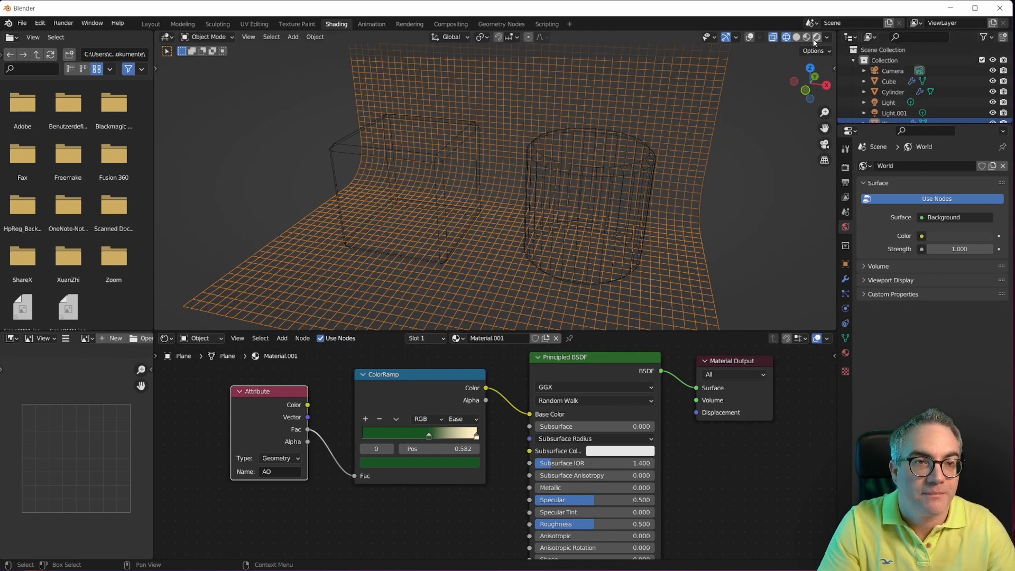
left_click(807, 37)
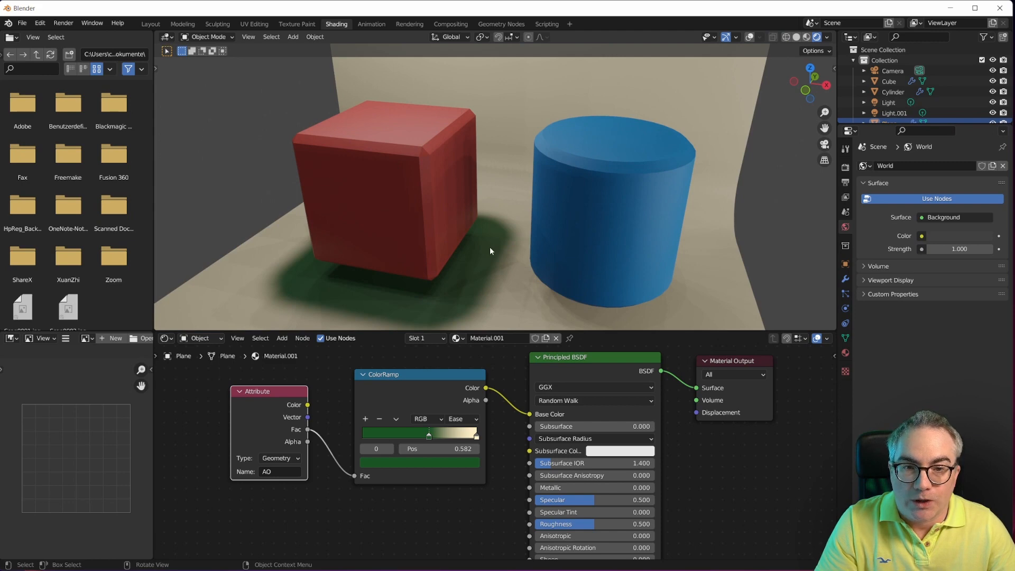
left_click_drag(429, 432, 386, 433)
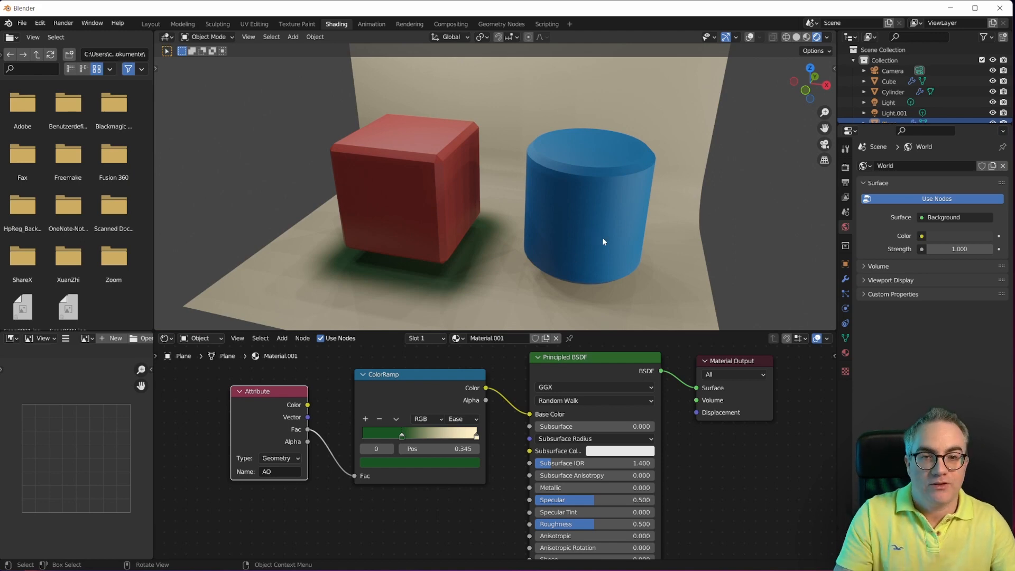
mouse_move(594, 237)
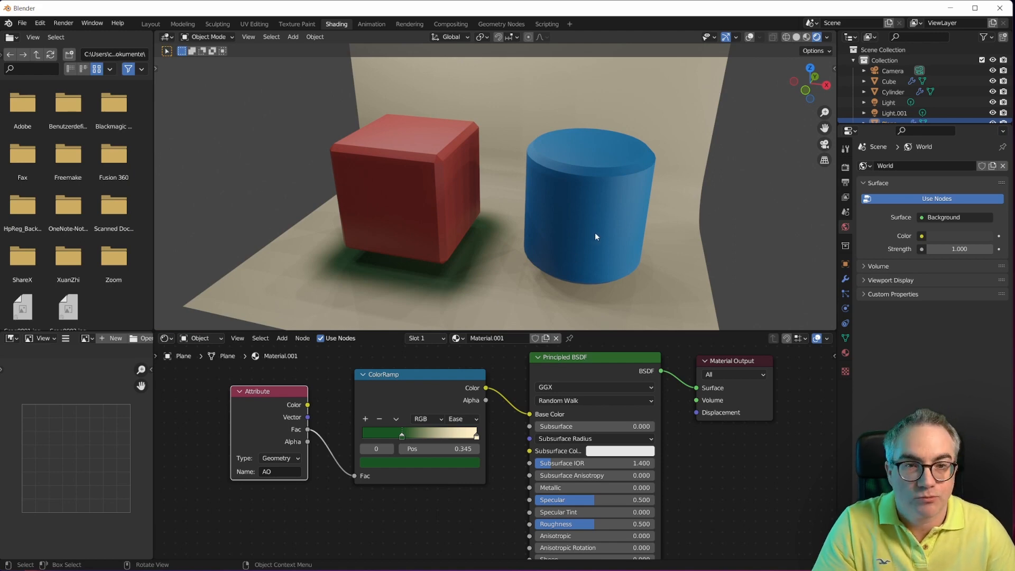
left_click(500, 24)
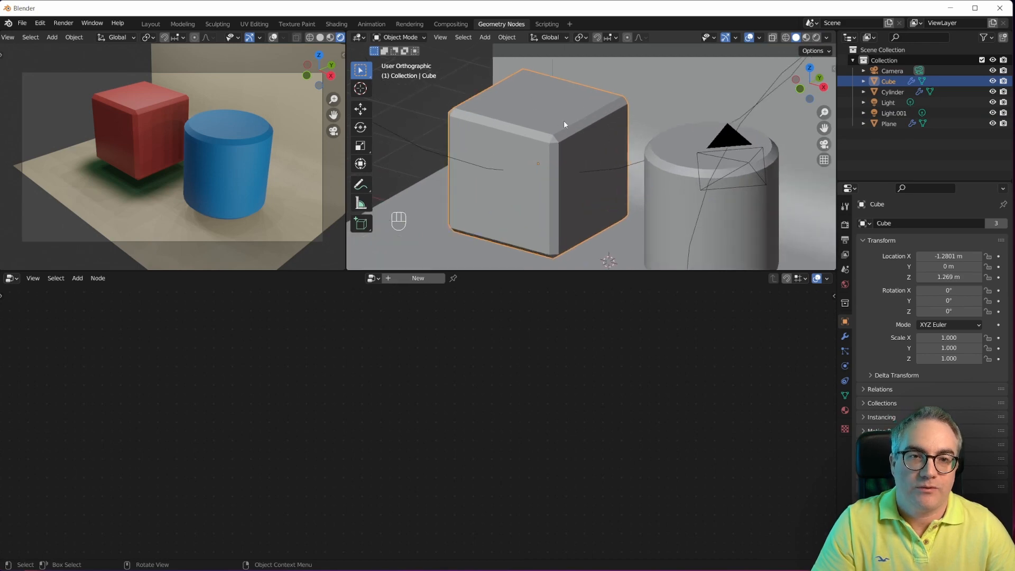
mouse_move(593, 159)
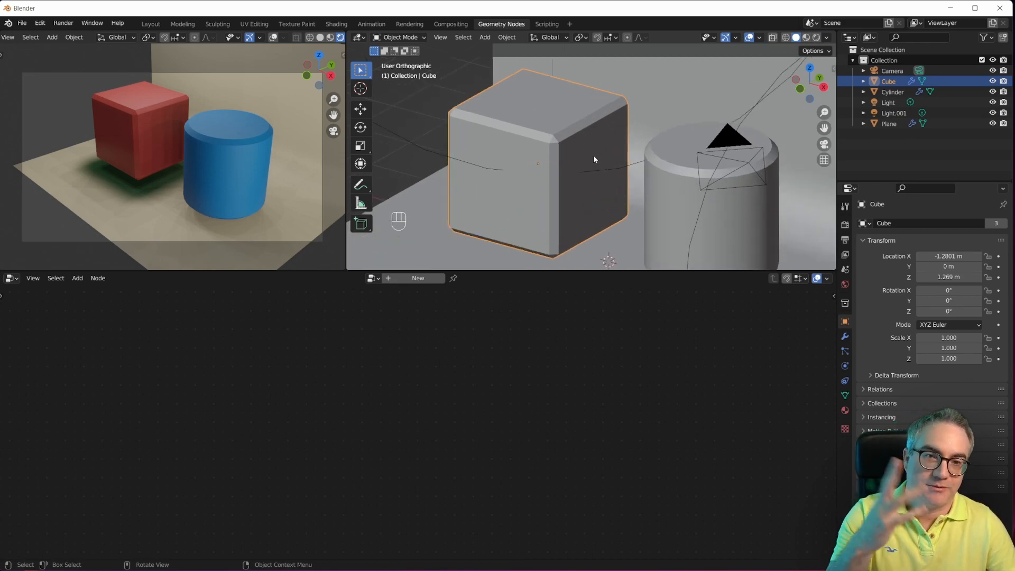
mouse_move(672, 177)
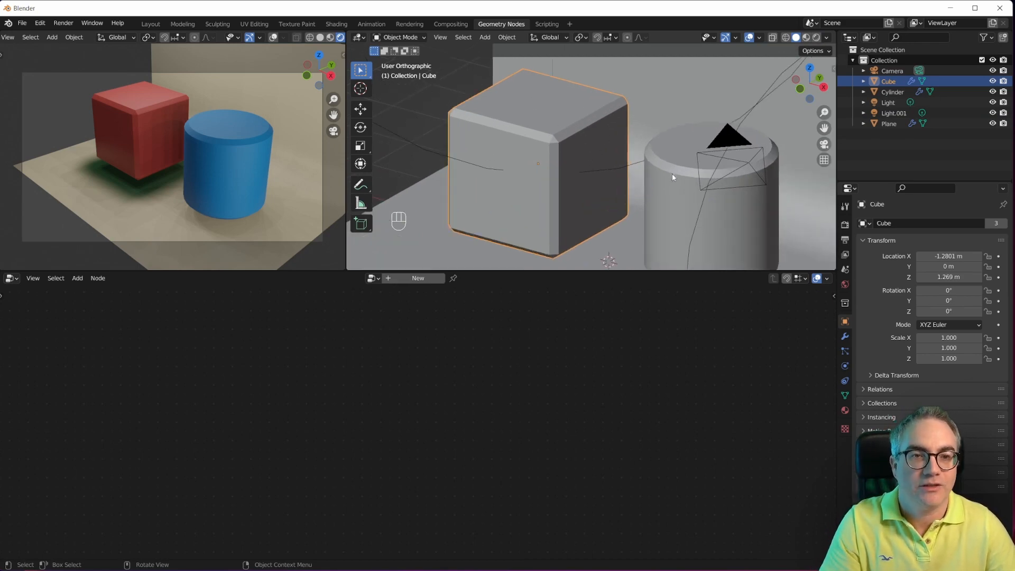
mouse_move(694, 183)
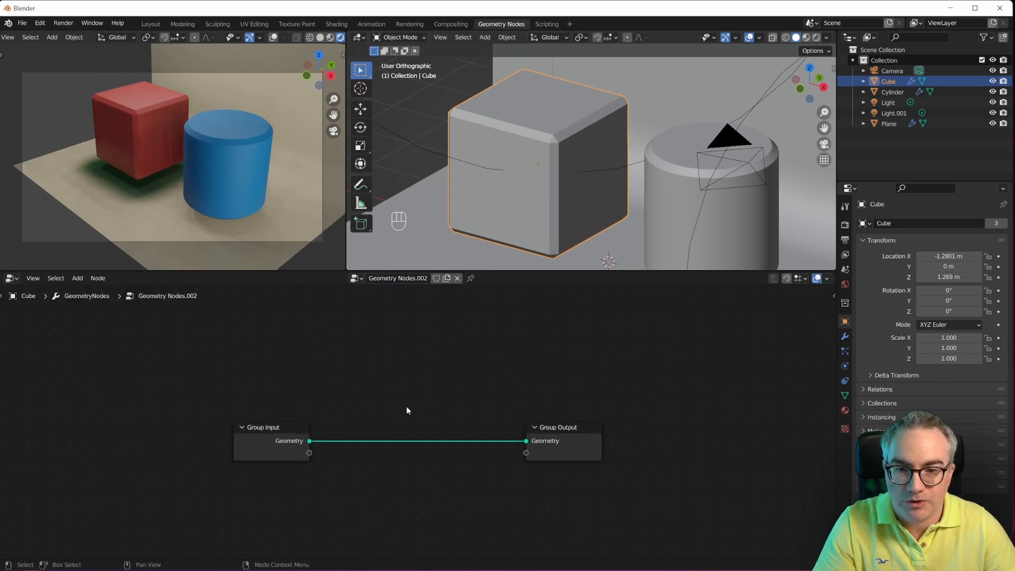
- Output the cube's distance to the cylinder as a modifier attribute named AO
key("shift+a")
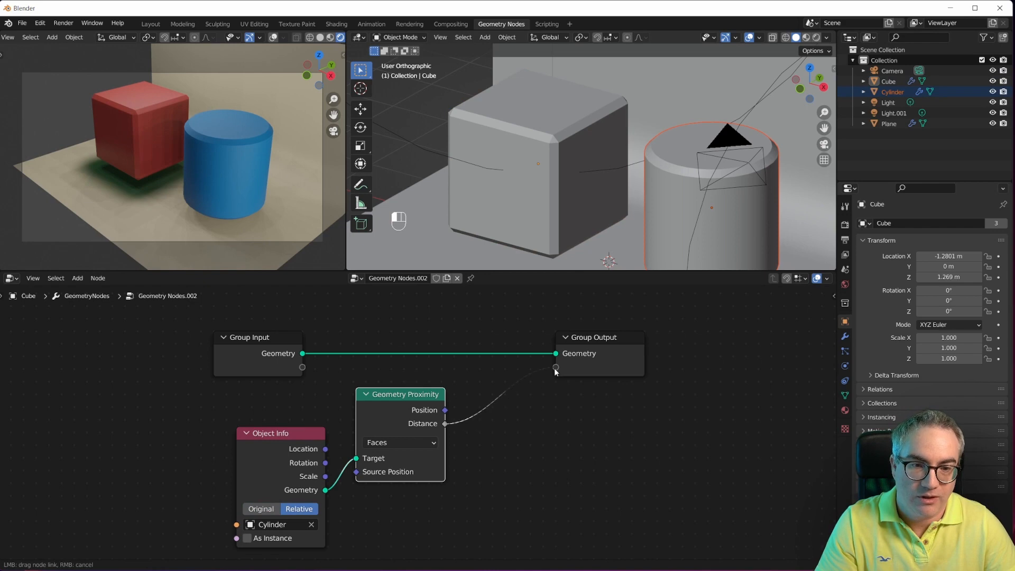
left_click_drag(445, 423, 555, 366)
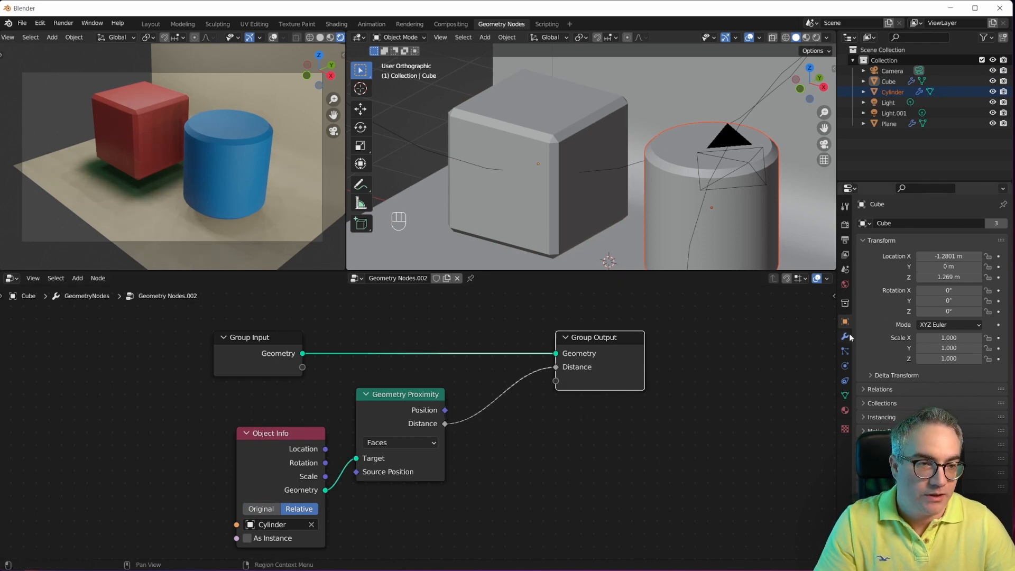
left_click(845, 336)
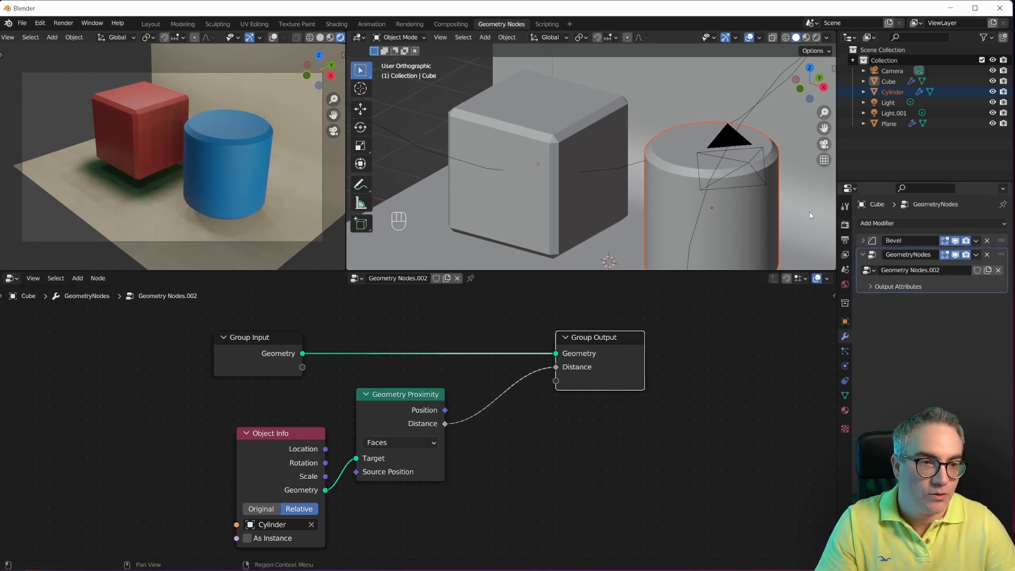
left_click(872, 286)
type("AO")
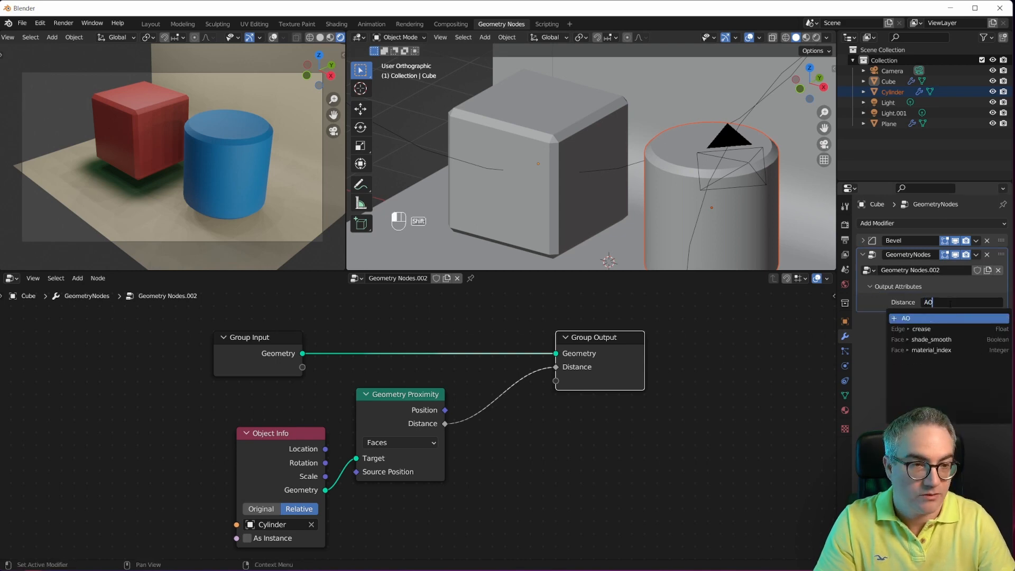
left_click(337, 24)
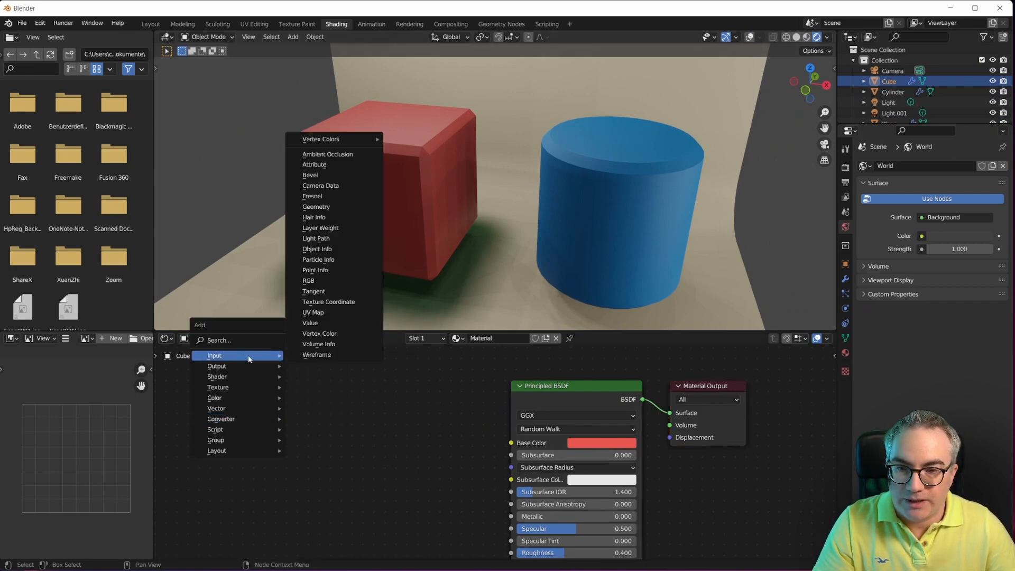
- Feed an AO Attribute node through a ColorRamp with a pink stop into the cube's Base Color
left_click(314, 164)
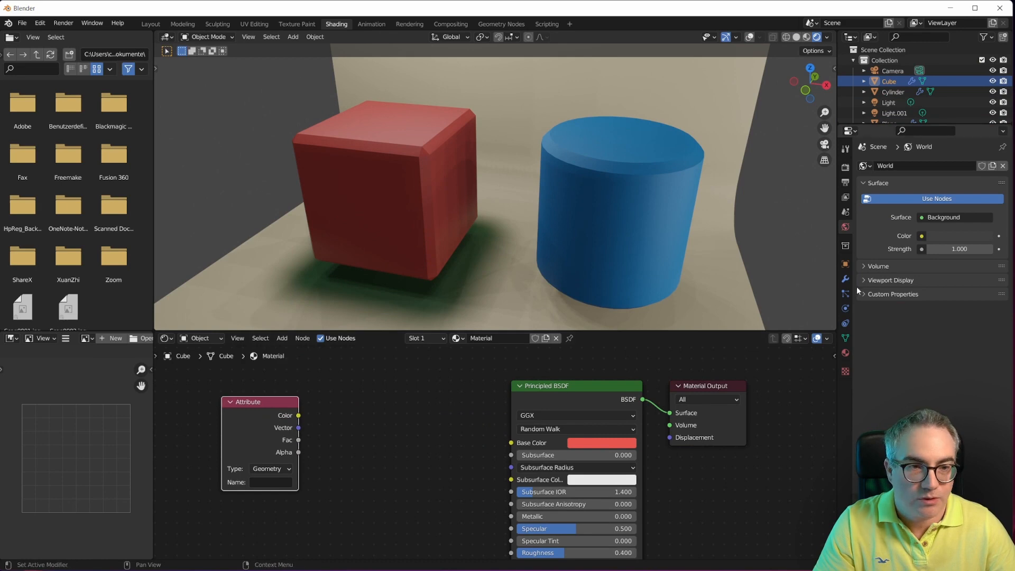
left_click(846, 277)
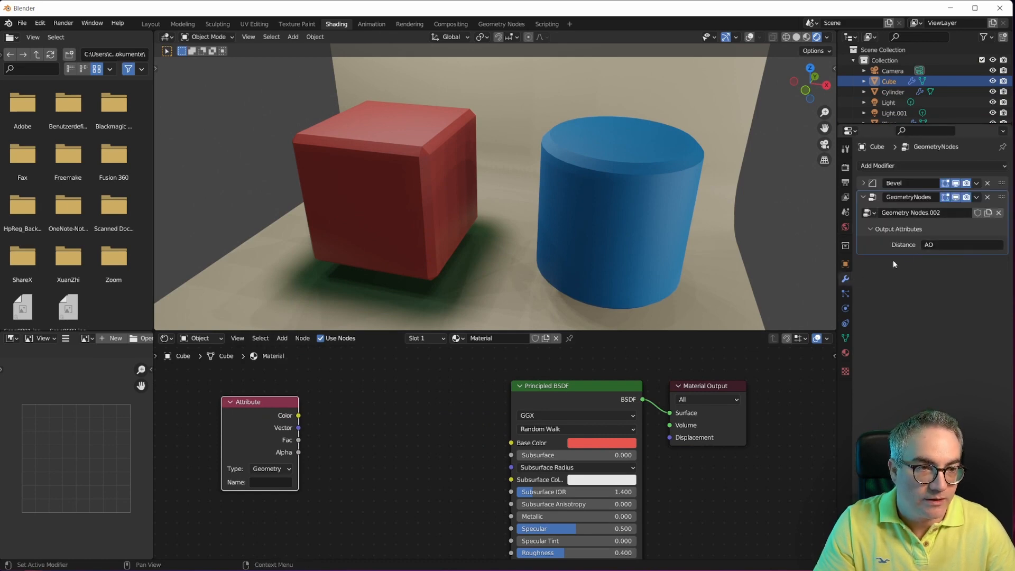
type("AO")
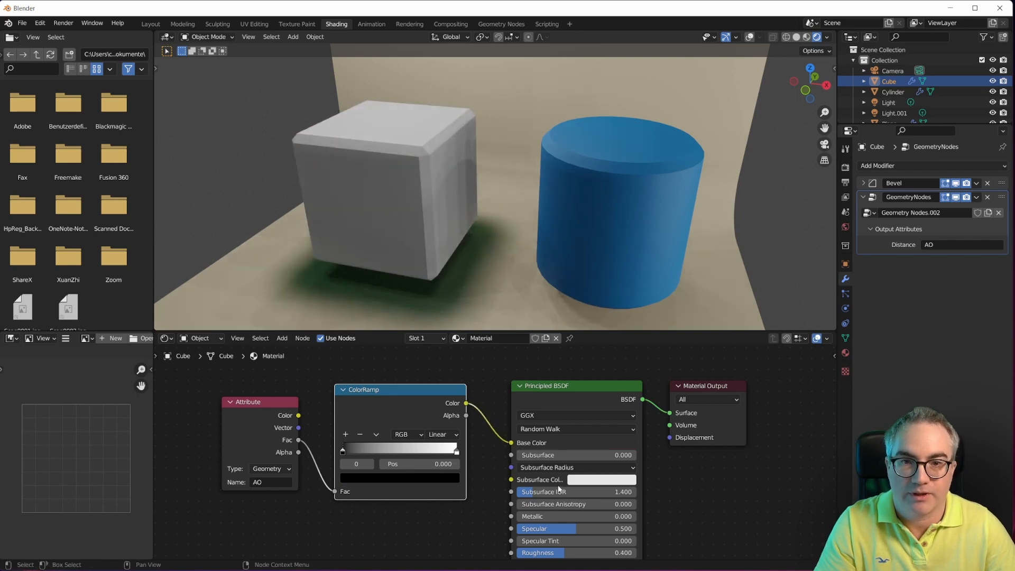
left_click(442, 434)
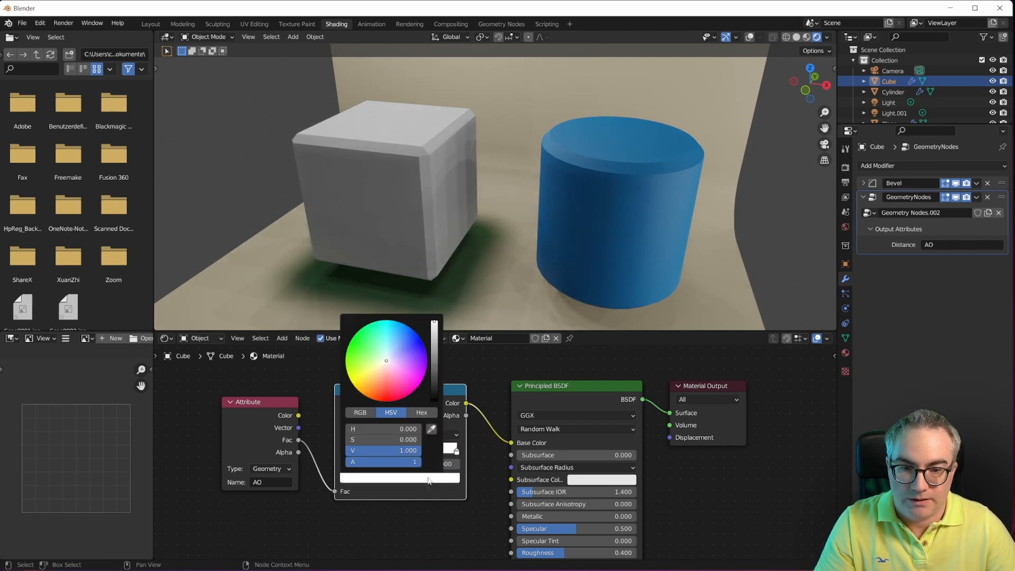
left_click(398, 380)
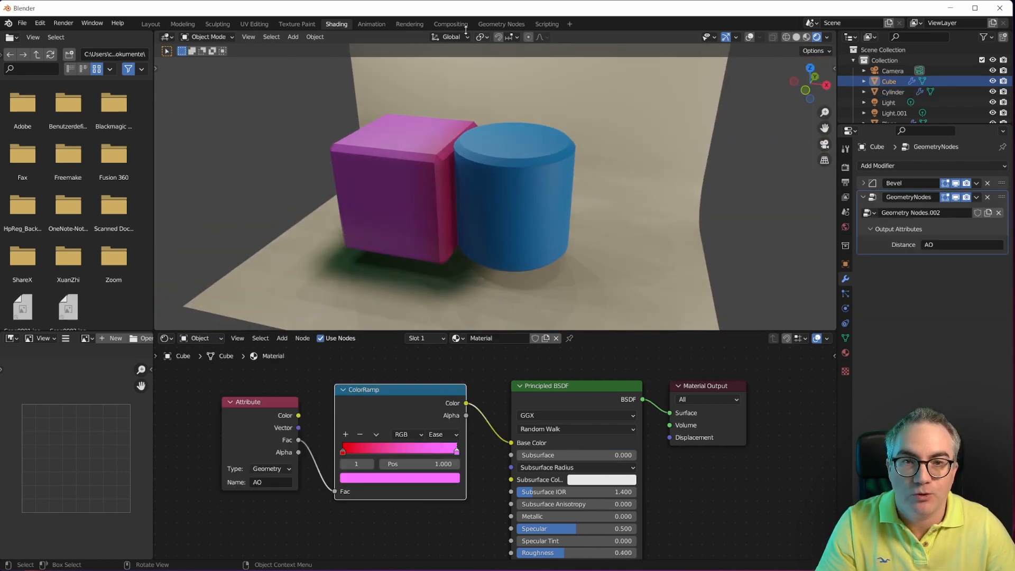
- Subdivide the cube's mesh with 10 cuts in Edit Mode, then select the cylinder
left_click(500, 24)
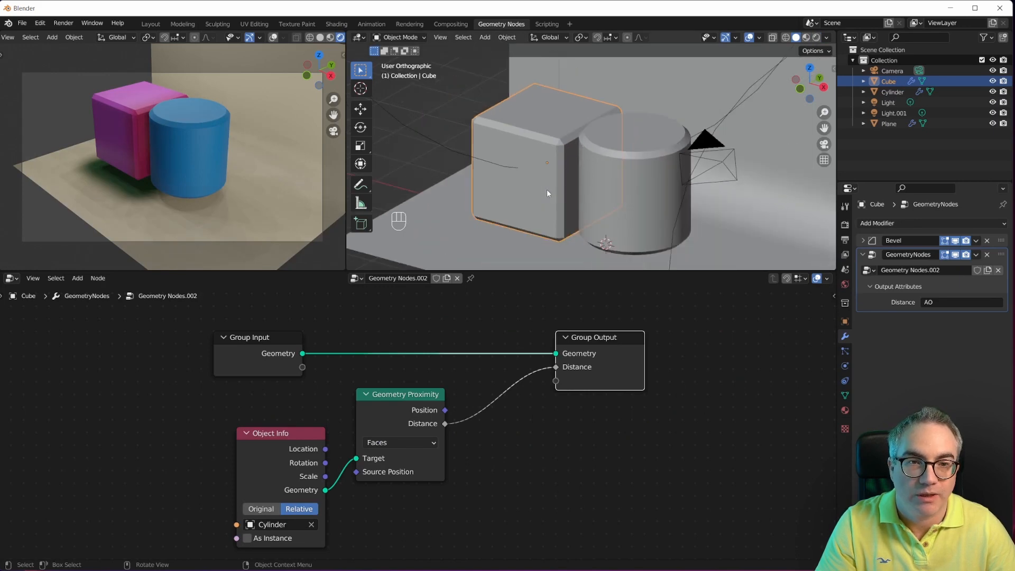
key("Tab")
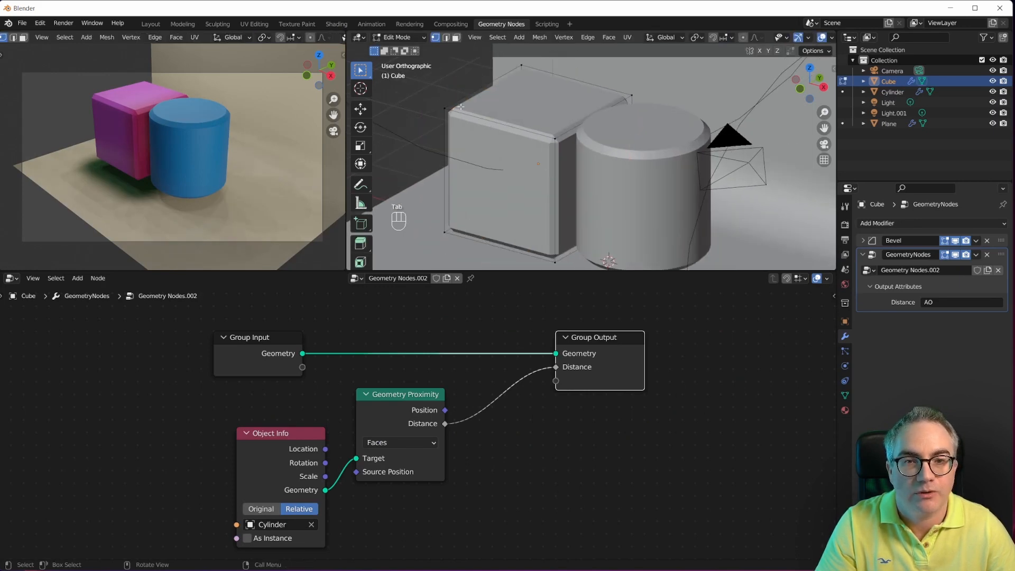
mouse_move(551, 178)
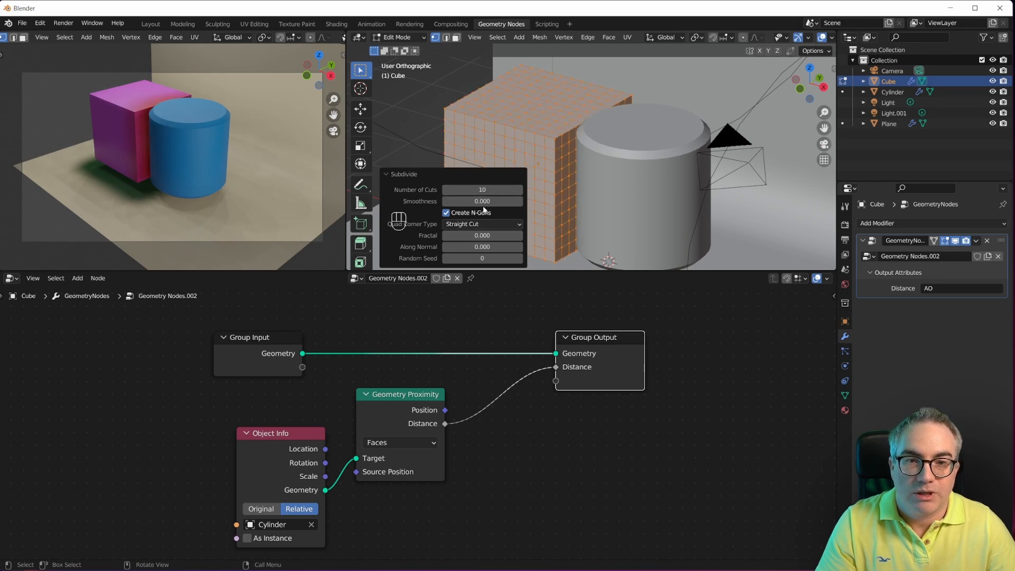
left_click(482, 190)
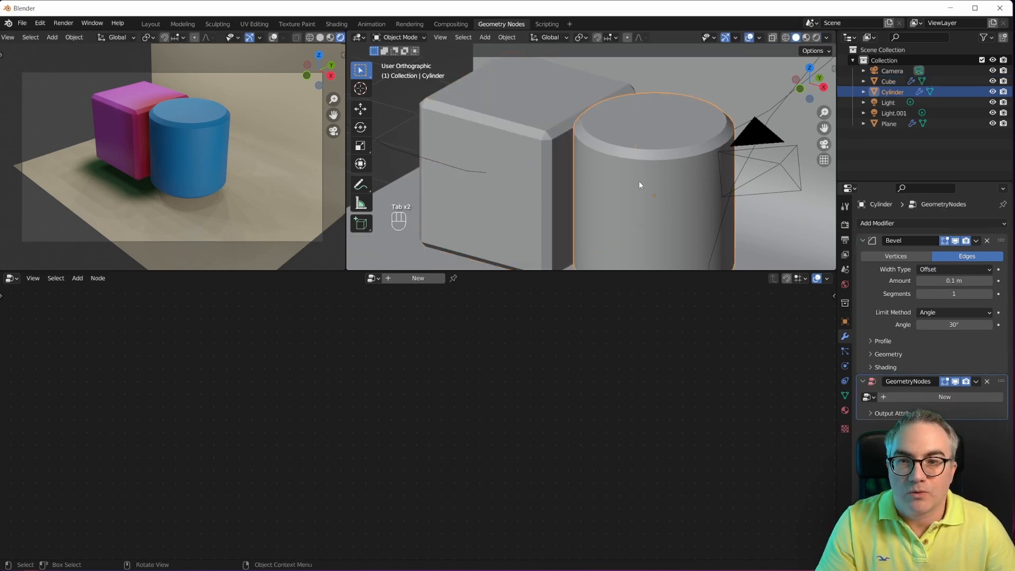
- Make the cube ramp's first stop blue and slide it to about 0.24
left_click(336, 24)
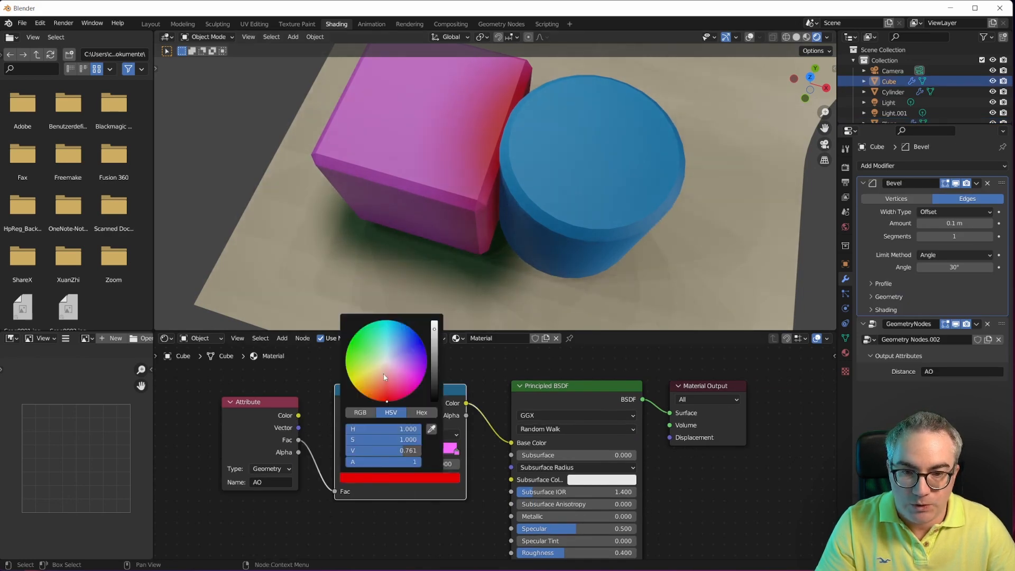
left_click_drag(383, 377, 414, 332)
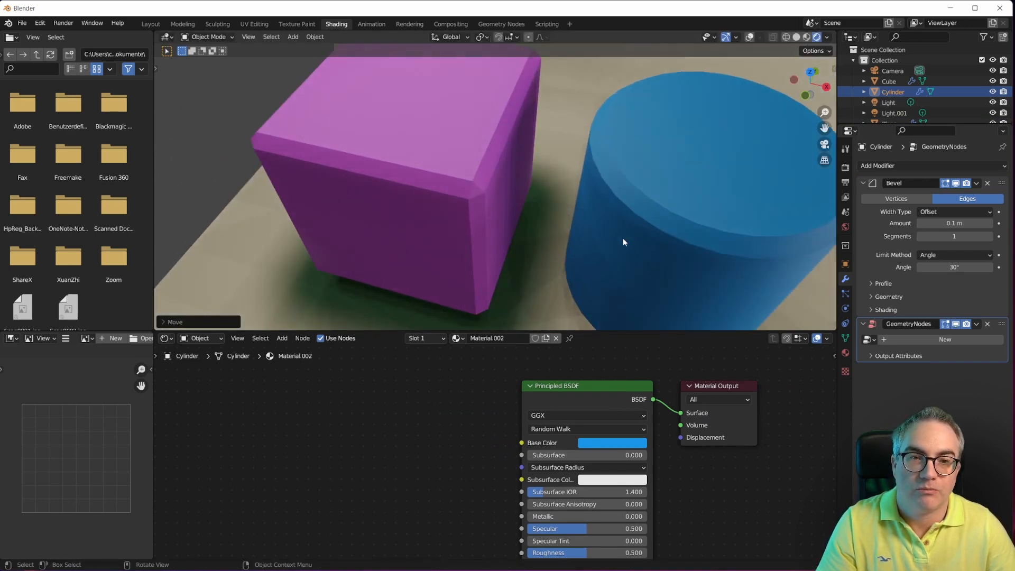
key("g")
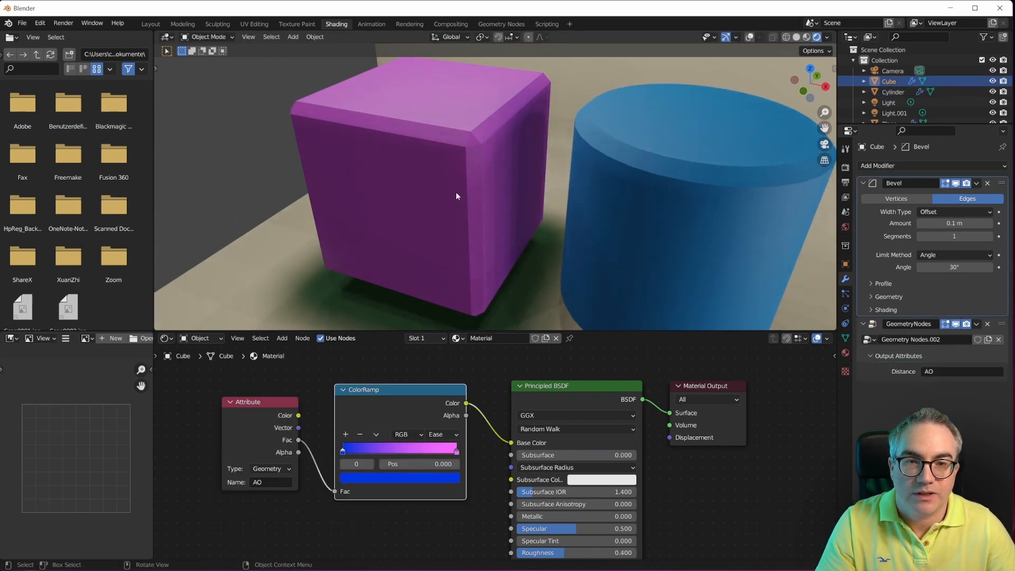
left_click_drag(342, 448, 327, 448)
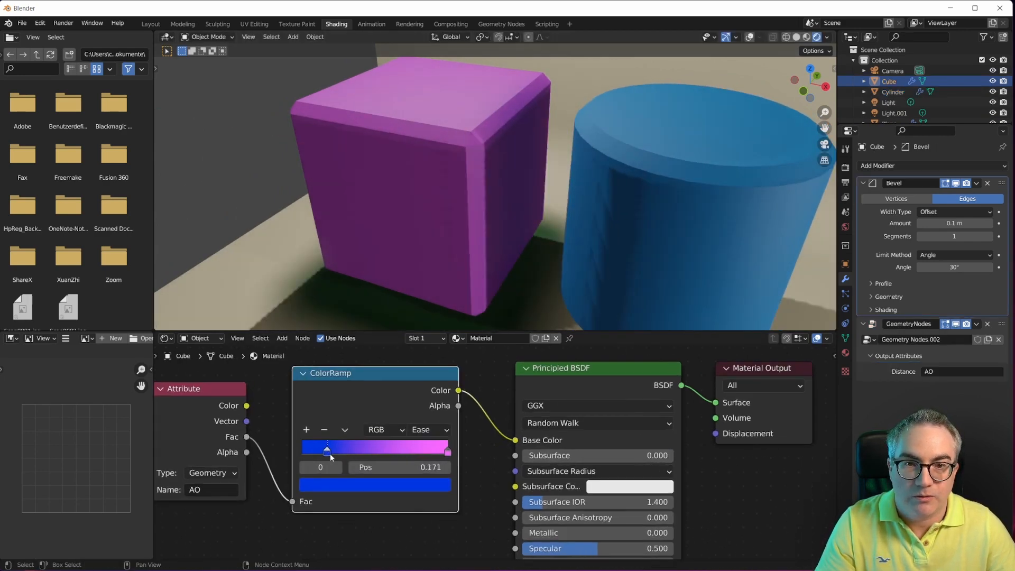
left_click_drag(327, 447, 337, 447)
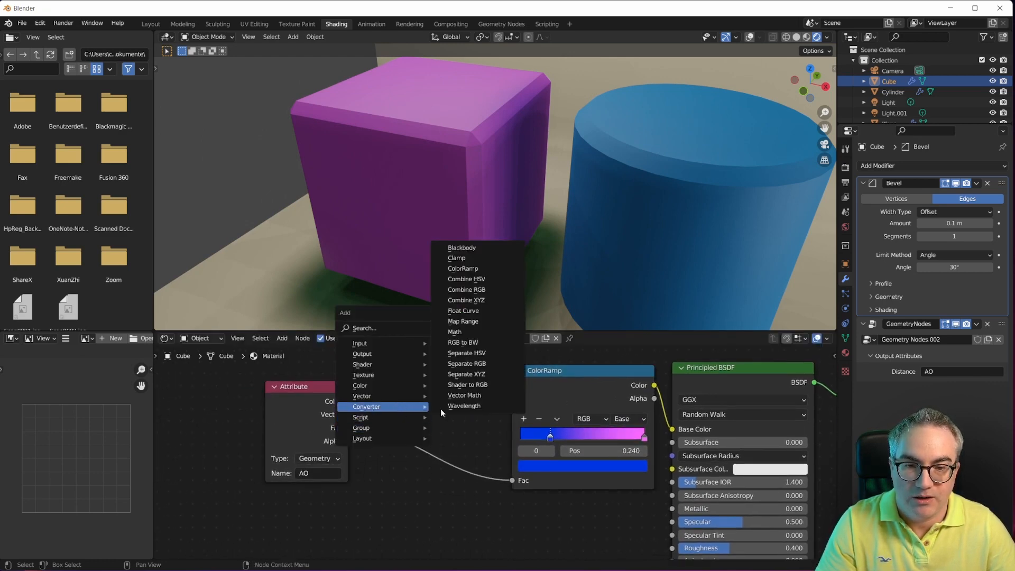
mouse_move(455, 332)
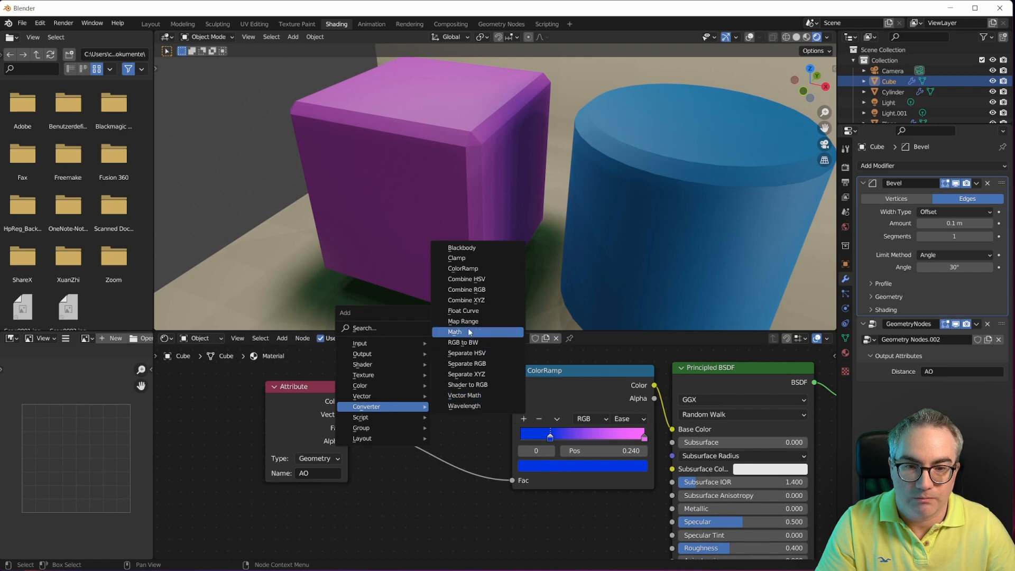
- Insert a Multiply Add Math node before the cube's ColorRamp and tune its Multiplier and Addend
left_click(455, 331)
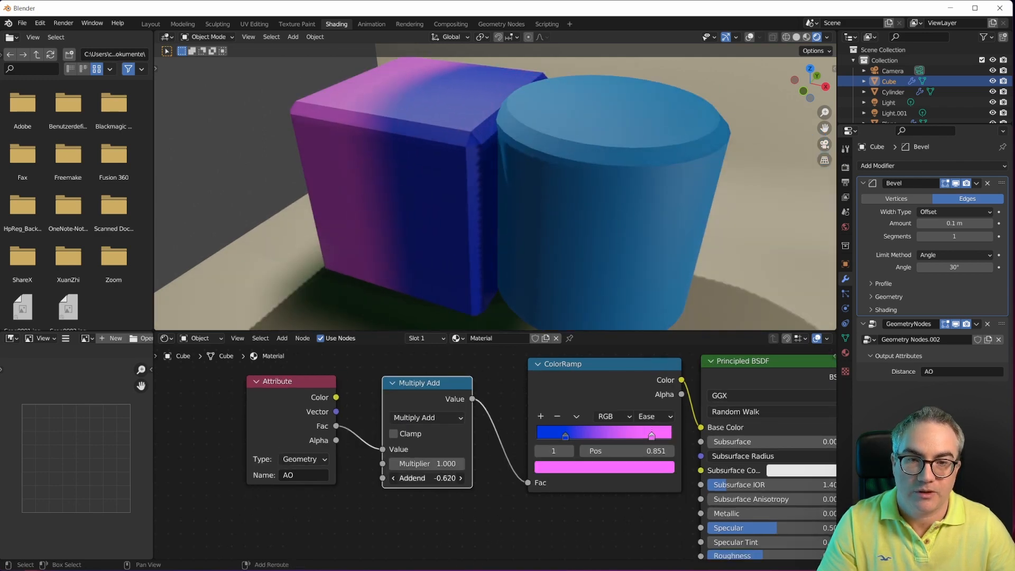
left_click_drag(427, 478, 401, 478)
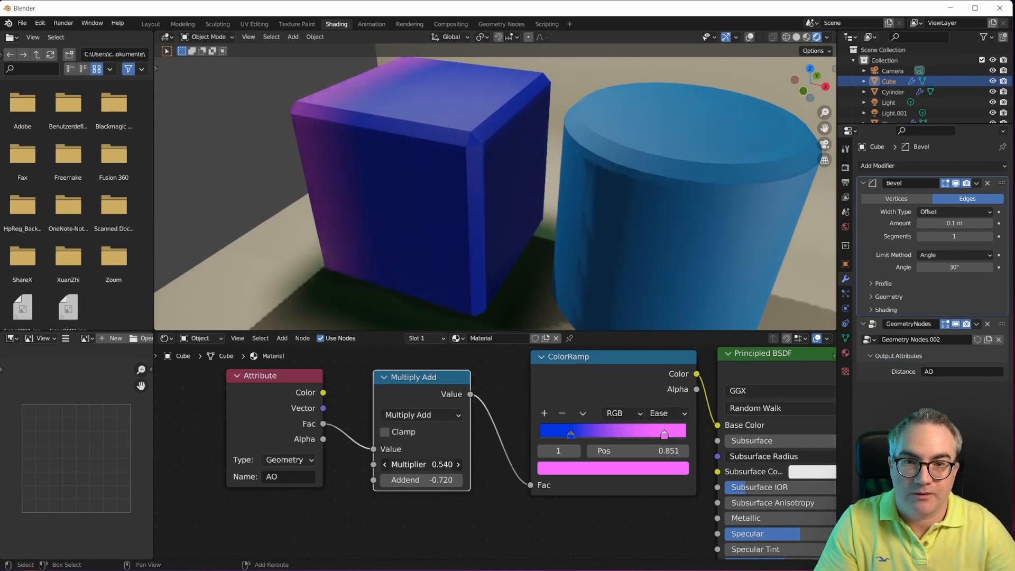
left_click_drag(421, 464, 453, 464)
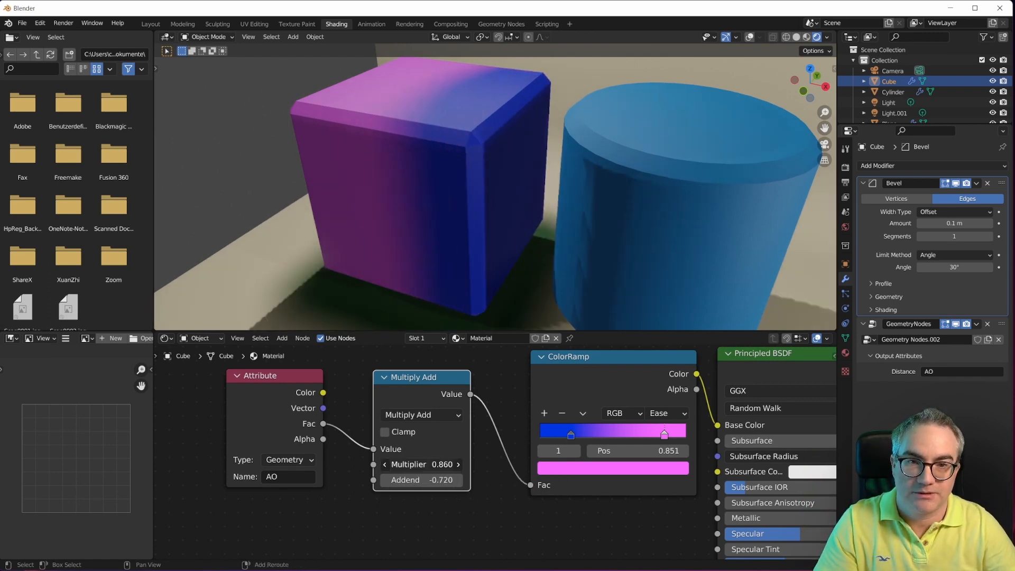
left_click_drag(440, 464, 421, 464)
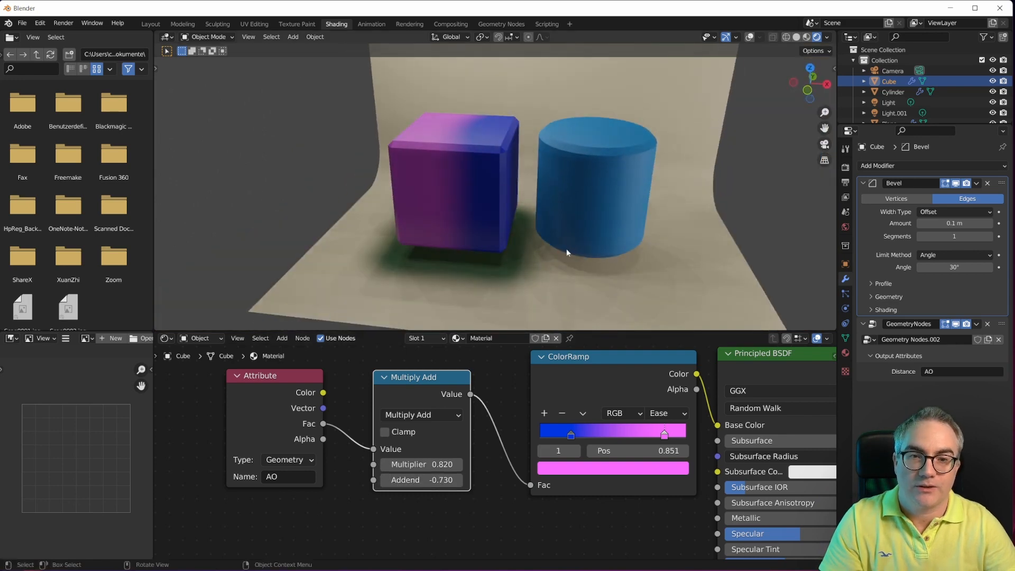
mouse_move(441, 309)
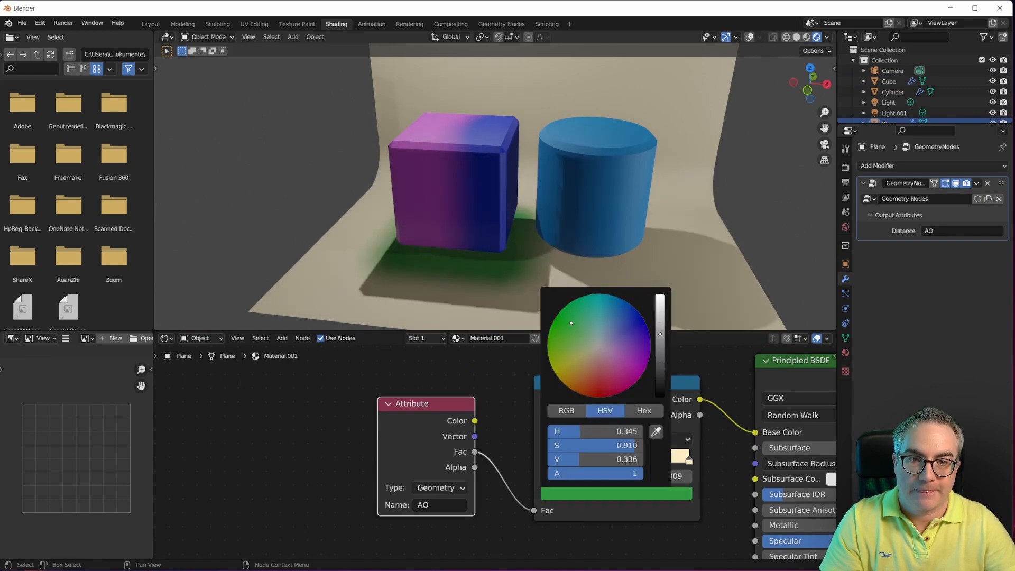
- Keep the darker green ramp colour and move the backdrop's proximity nodes toward the output
left_click(554, 245)
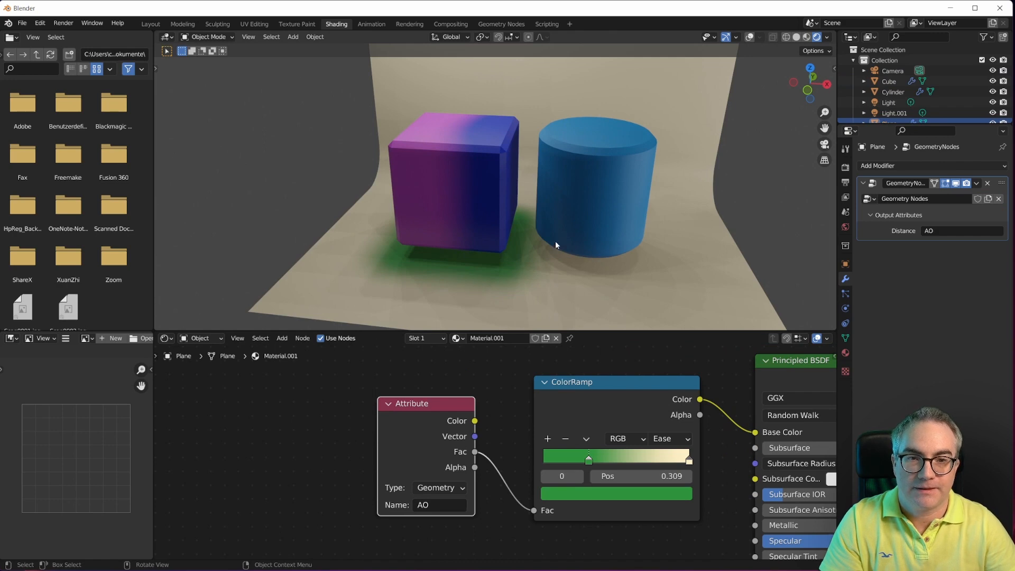
mouse_move(470, 288)
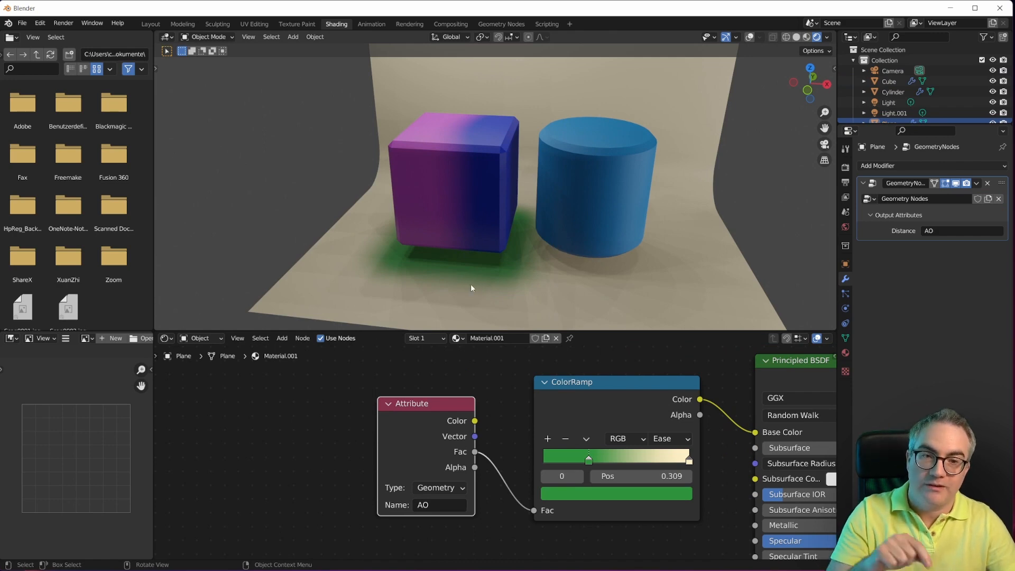
mouse_move(593, 174)
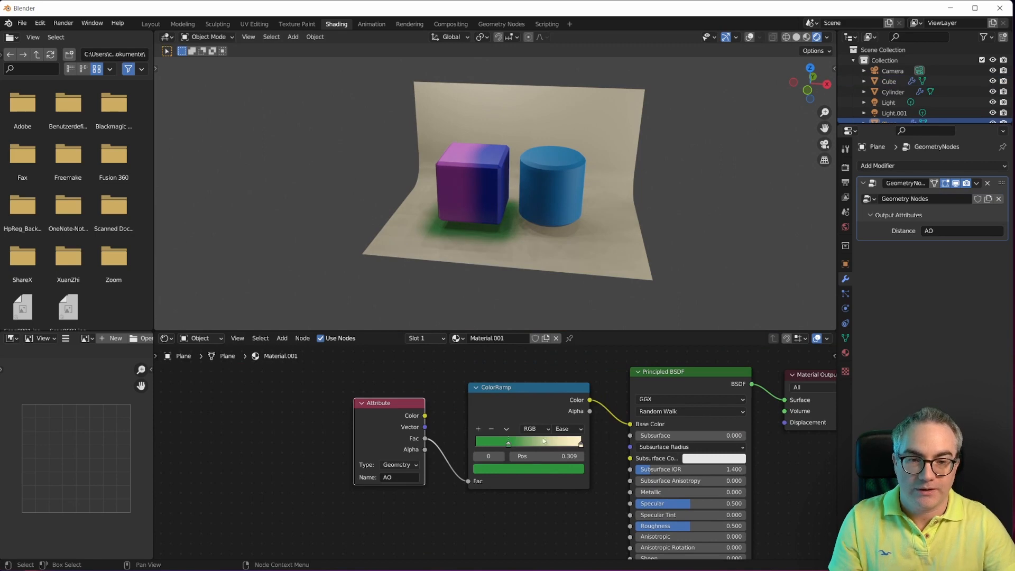
left_click(500, 24)
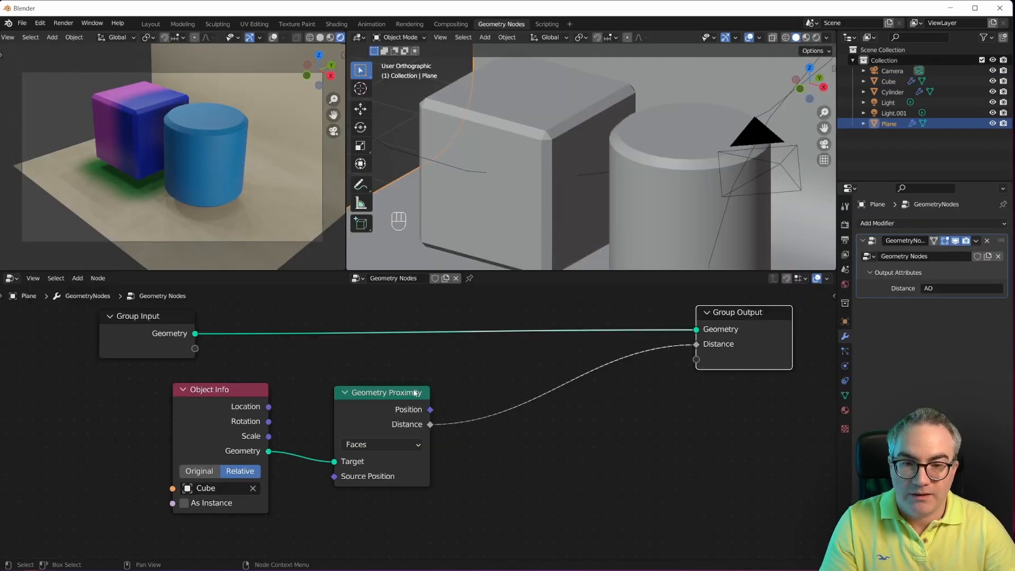
left_click_drag(220, 389, 433, 363)
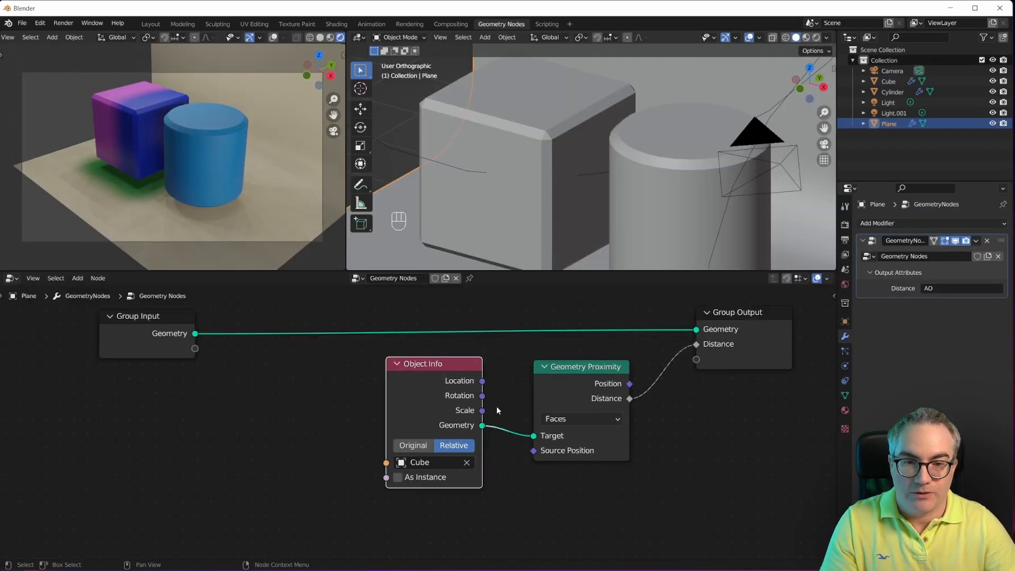